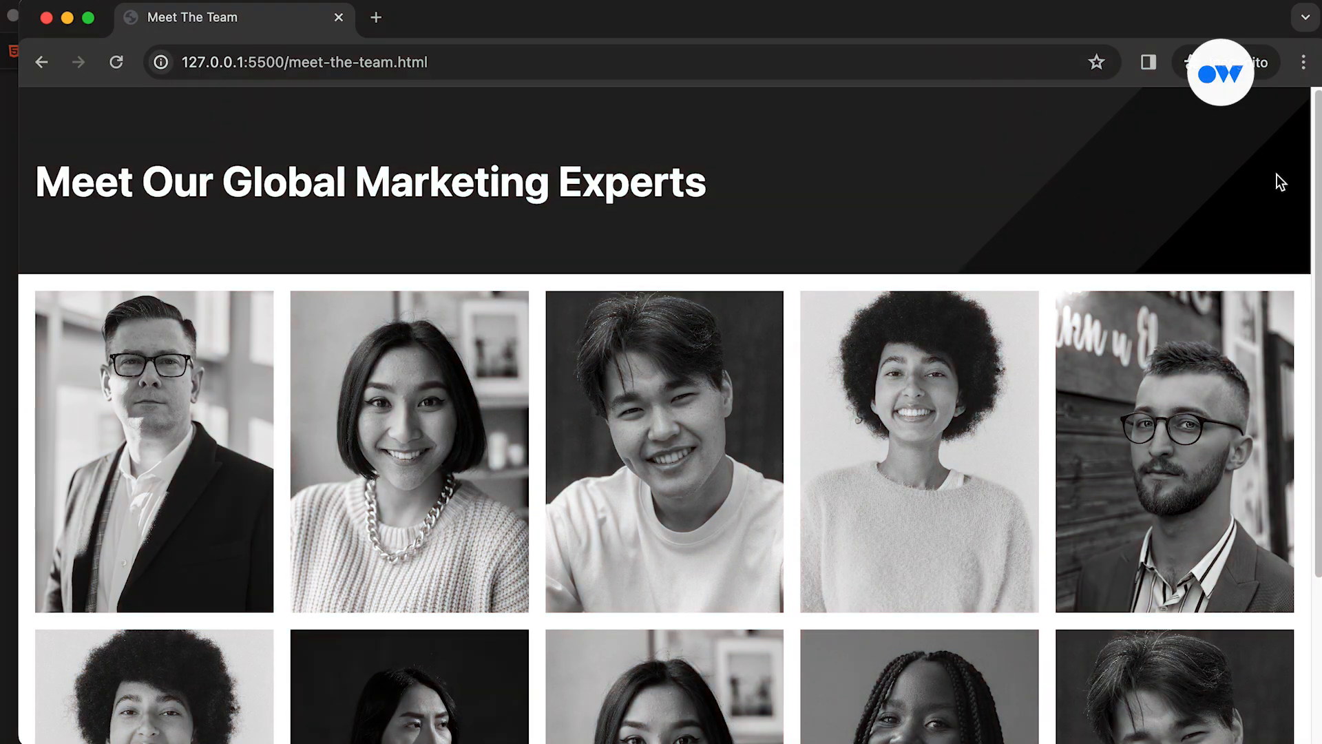
# Review the header markup in meet-the-team.html, then view the body and .container rules in style.css.
pyautogui.scroll(-3)
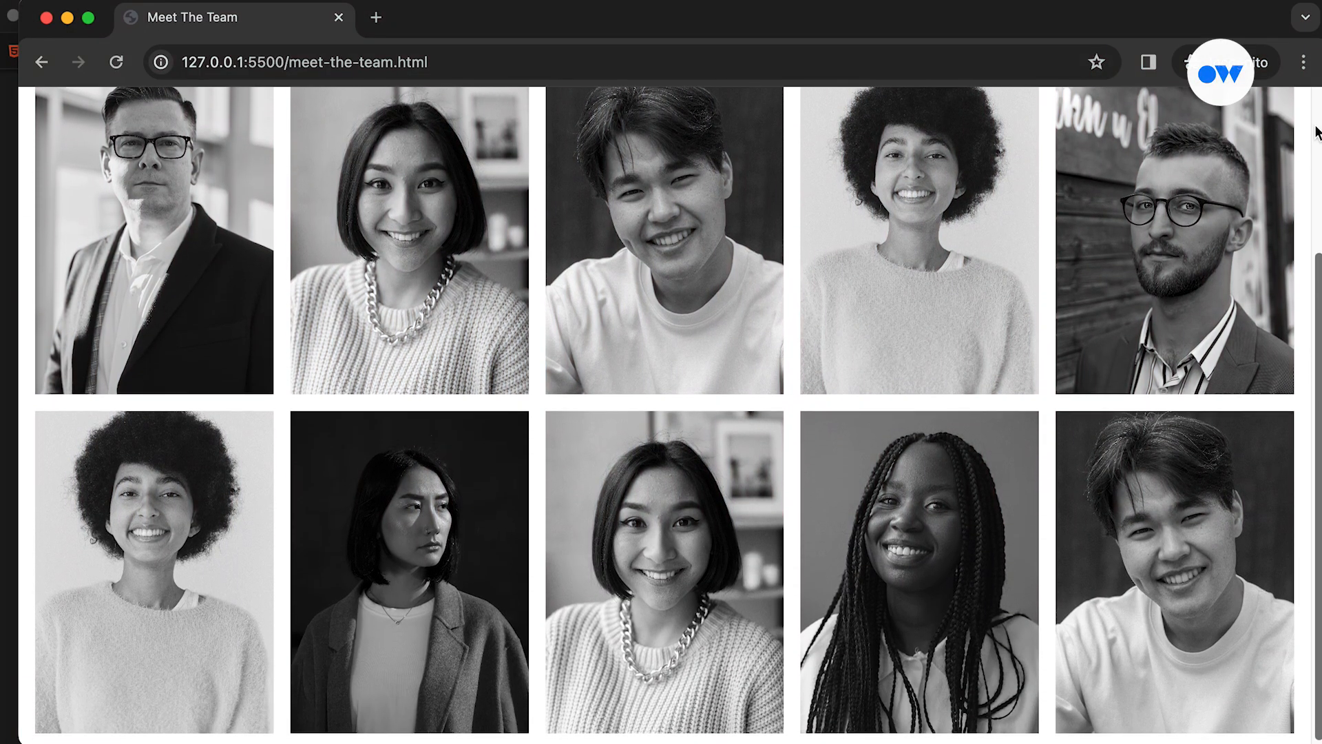
pyautogui.scroll(3)
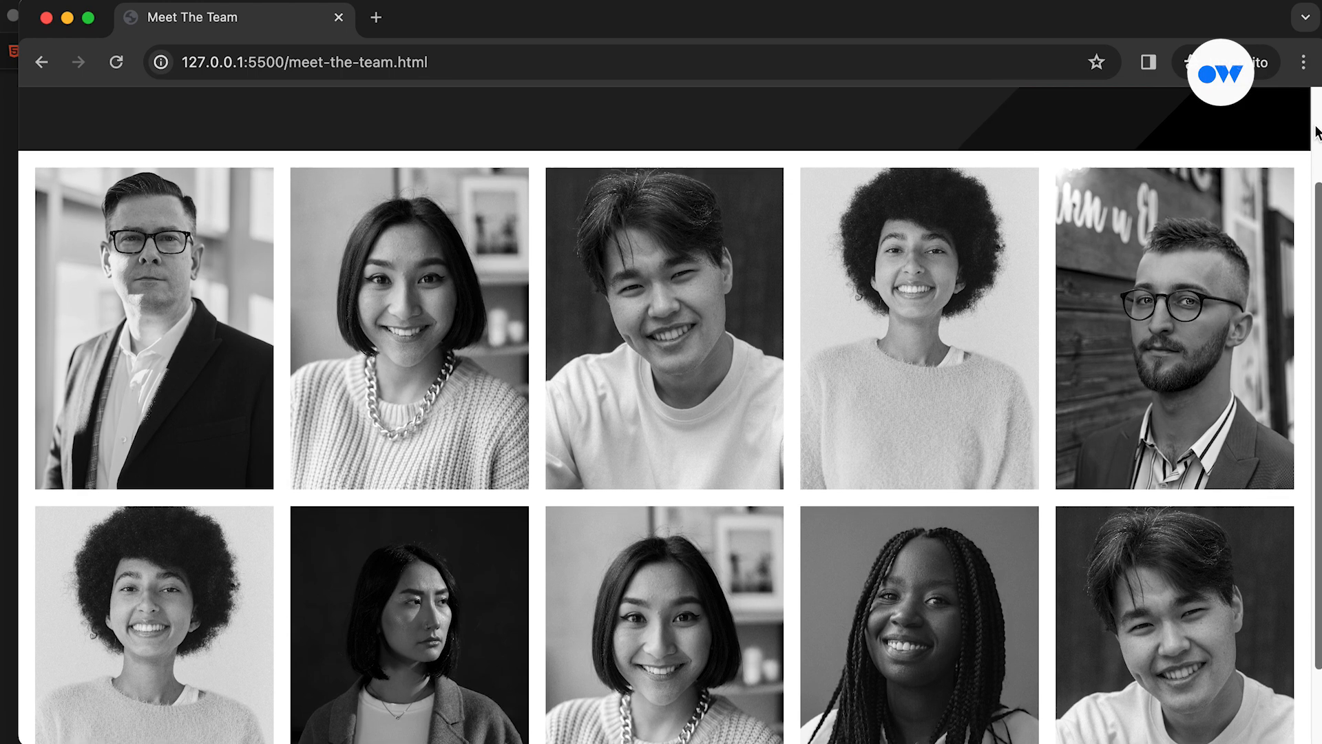
pyautogui.scroll(3)
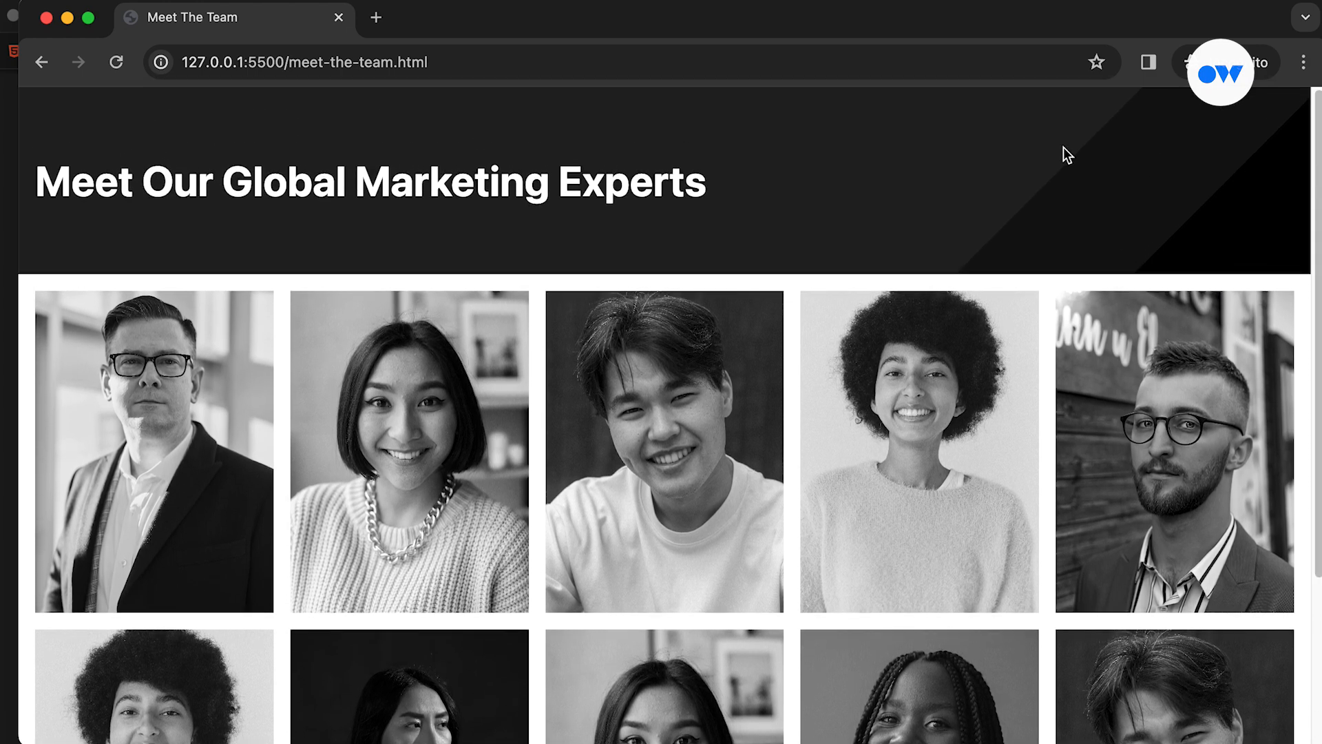
pyautogui.moveTo(22, 232)
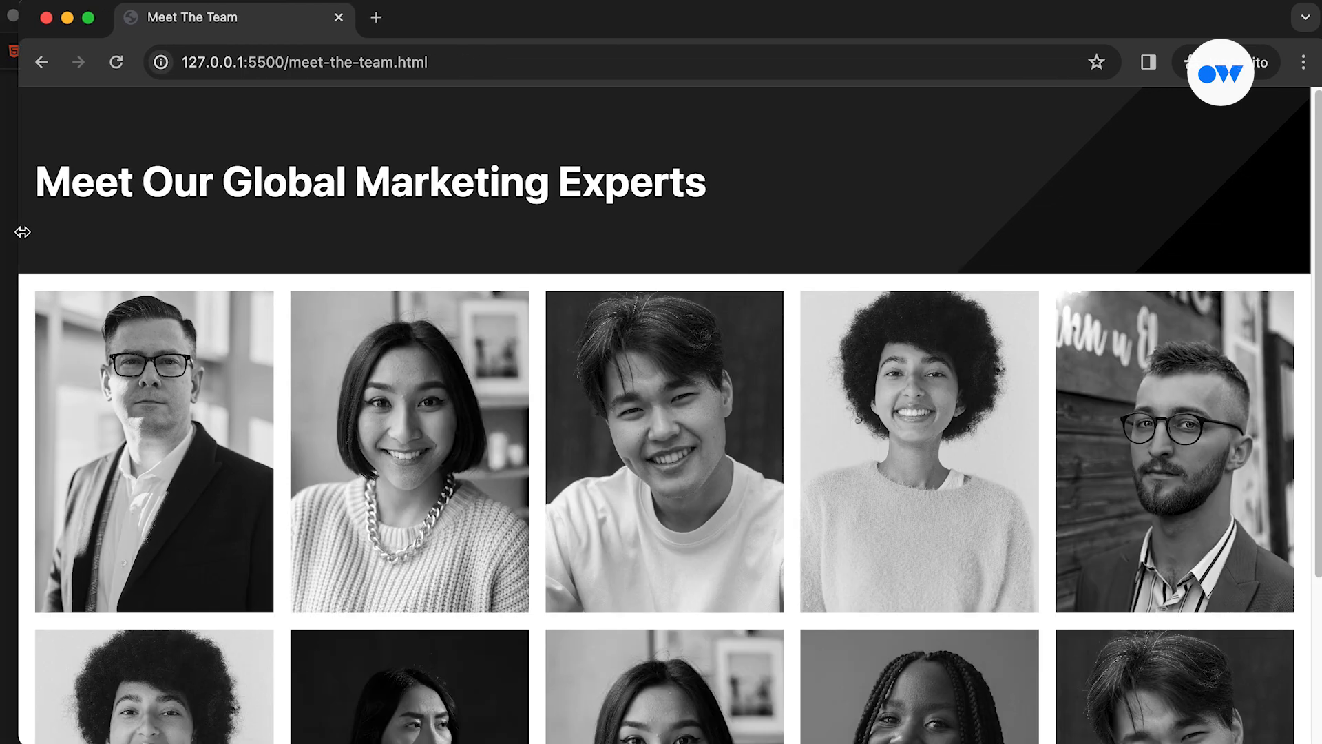
pyautogui.moveTo(1215, 151)
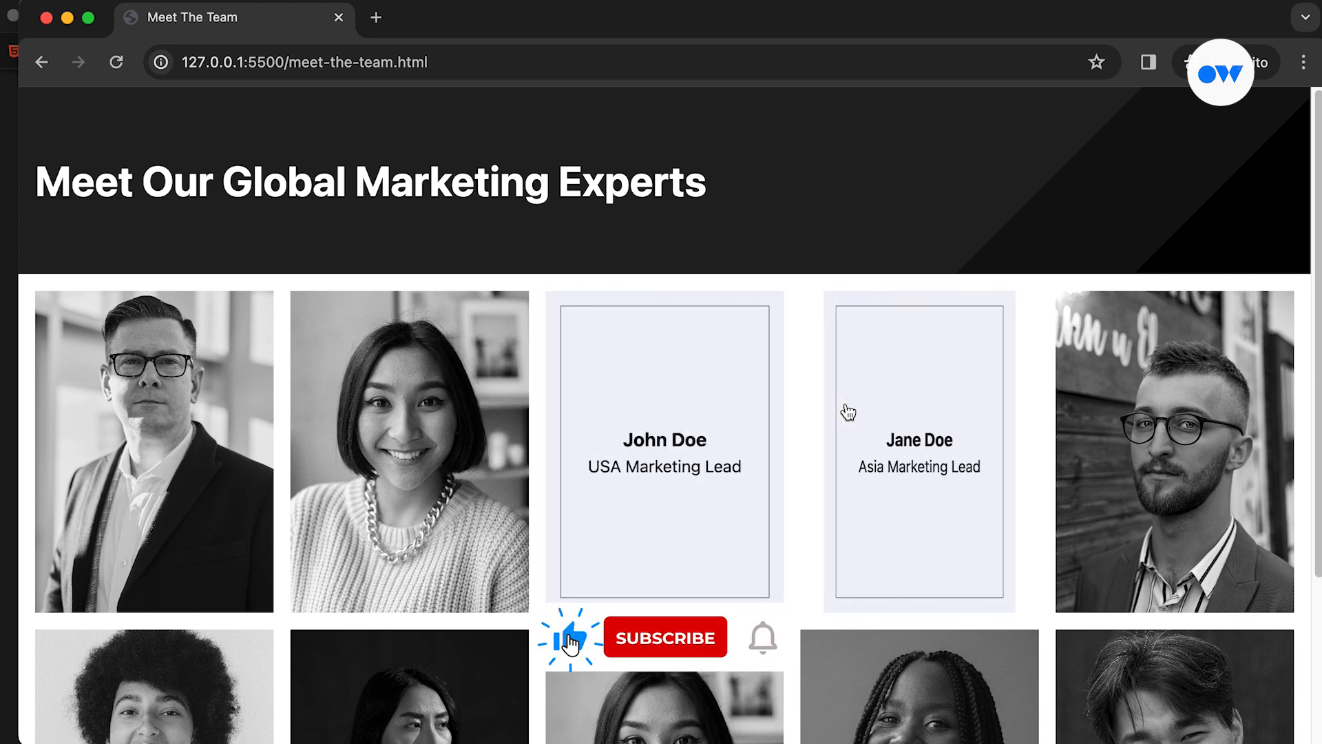
pyautogui.click(664, 636)
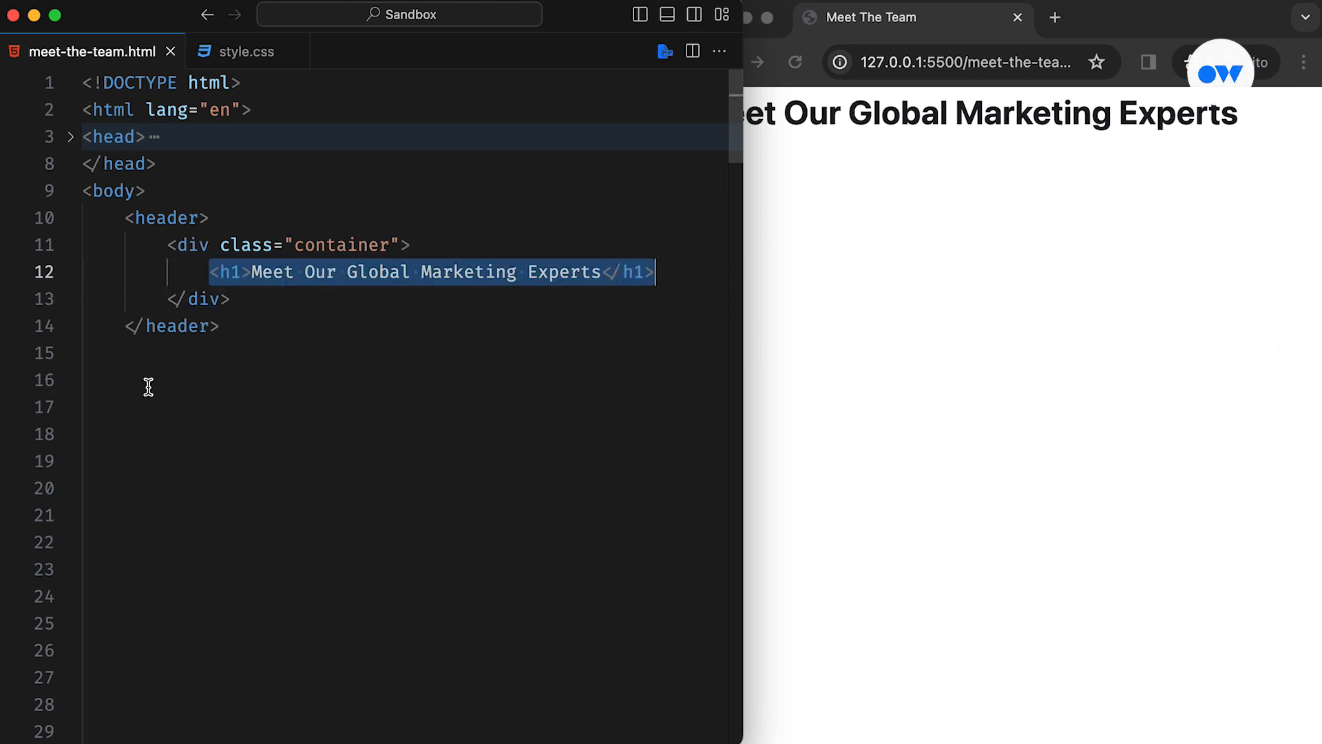
pyautogui.click(247, 51)
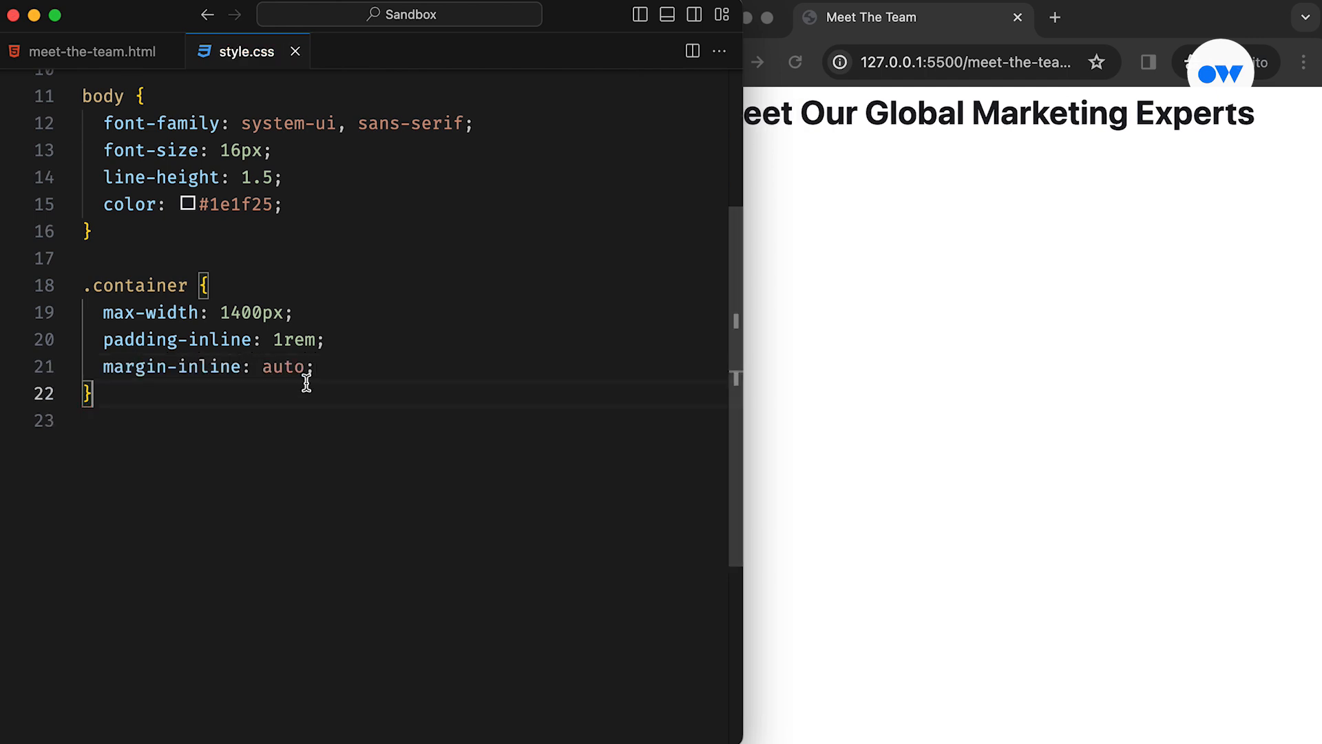
pyautogui.scroll(-3)
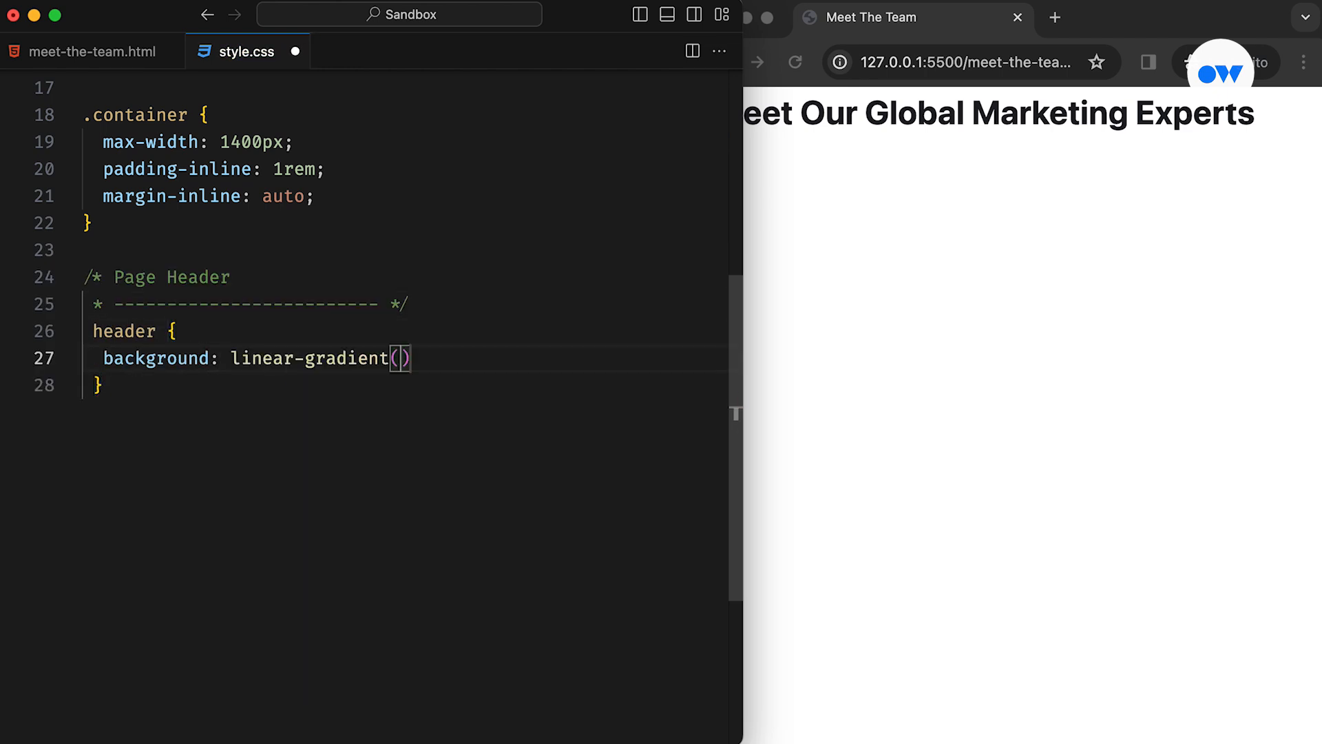
# Give the header a -45deg striped gradient, 4rem block padding, 1rem bottom margin, and a 2.5rem white h1.
pyautogui.write('-45deg, #000, #000 12%, #111 12%, #111 24%, #222 24%')
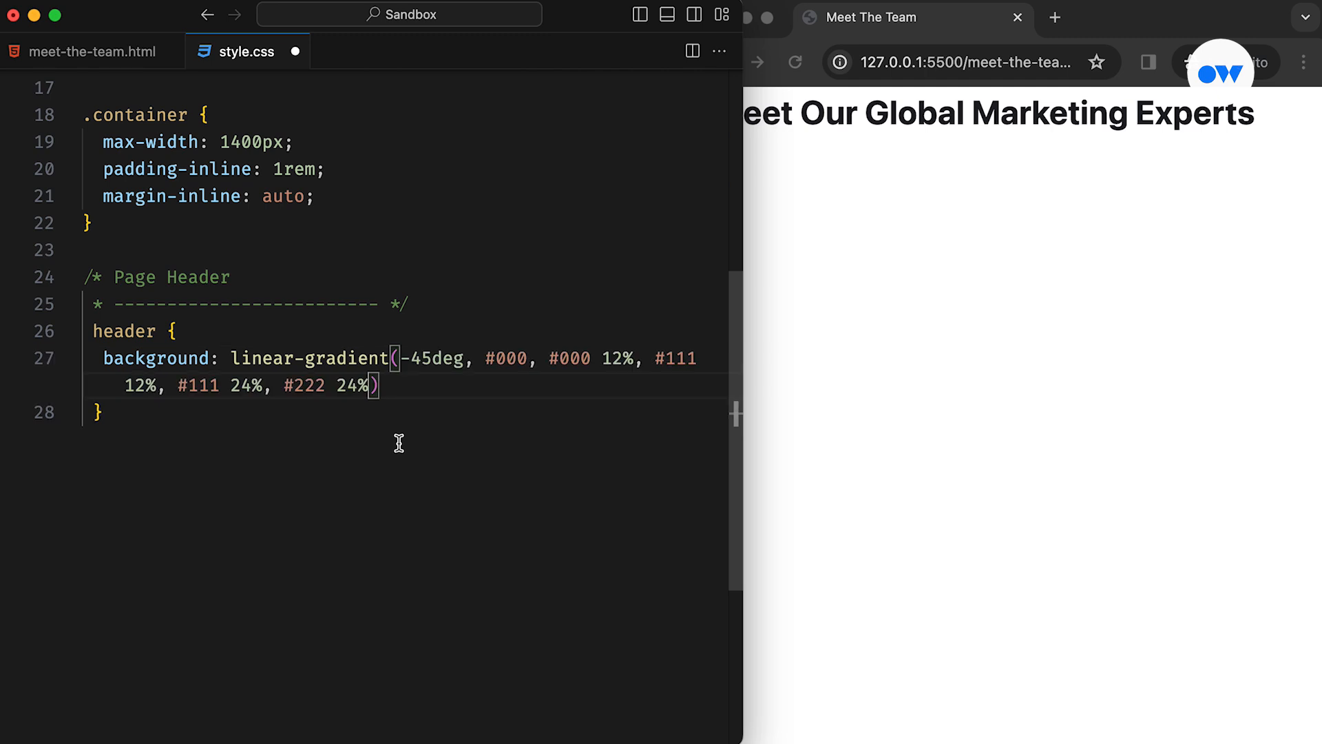
pyautogui.write(';')
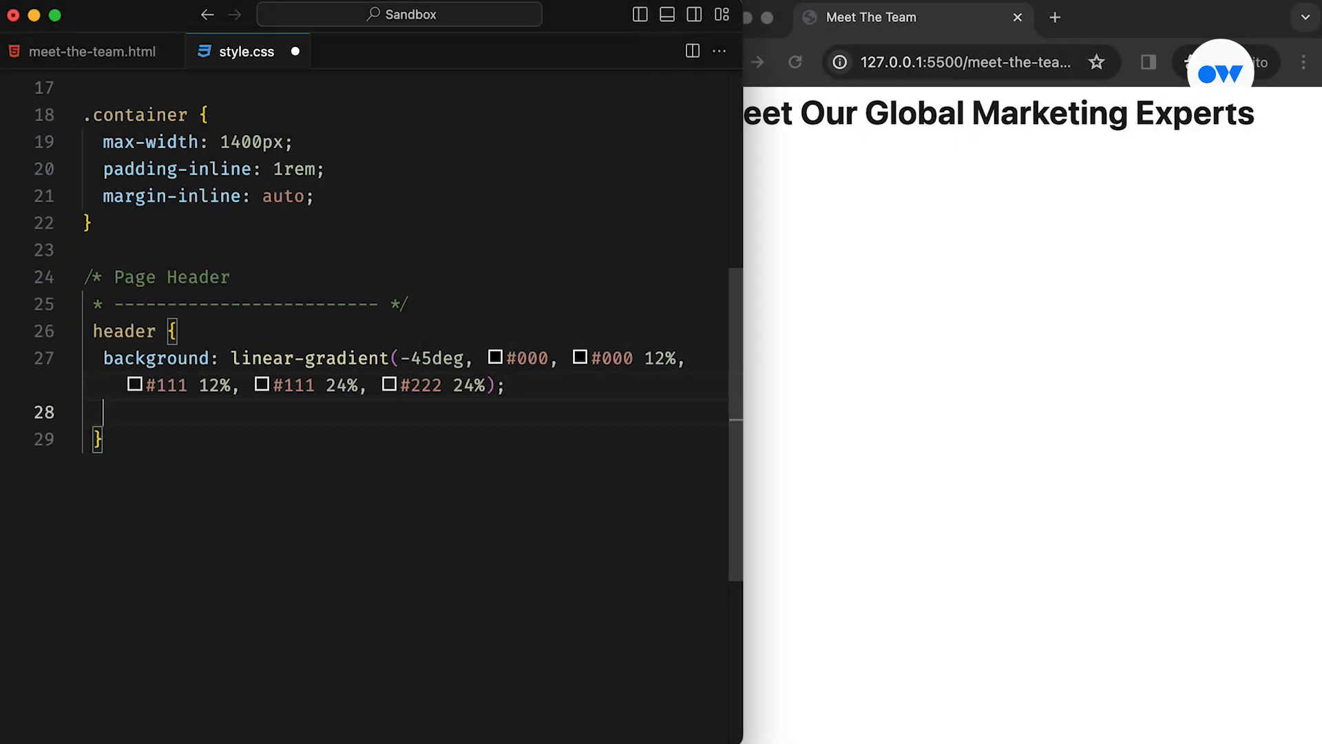
pyautogui.write('padding-block: 4rem;')
pyautogui.write('margin-bottom')
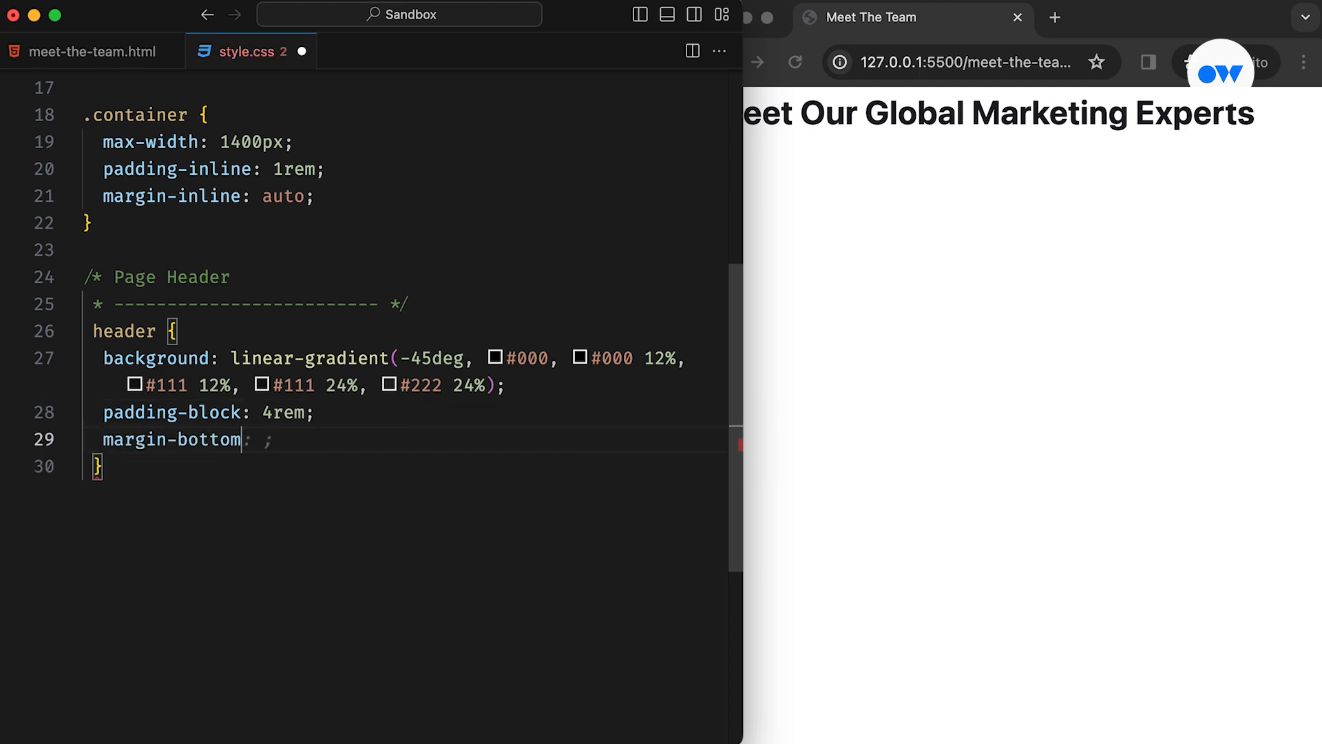
pyautogui.write('1rem;')
pyautogui.write('color: #fff;')
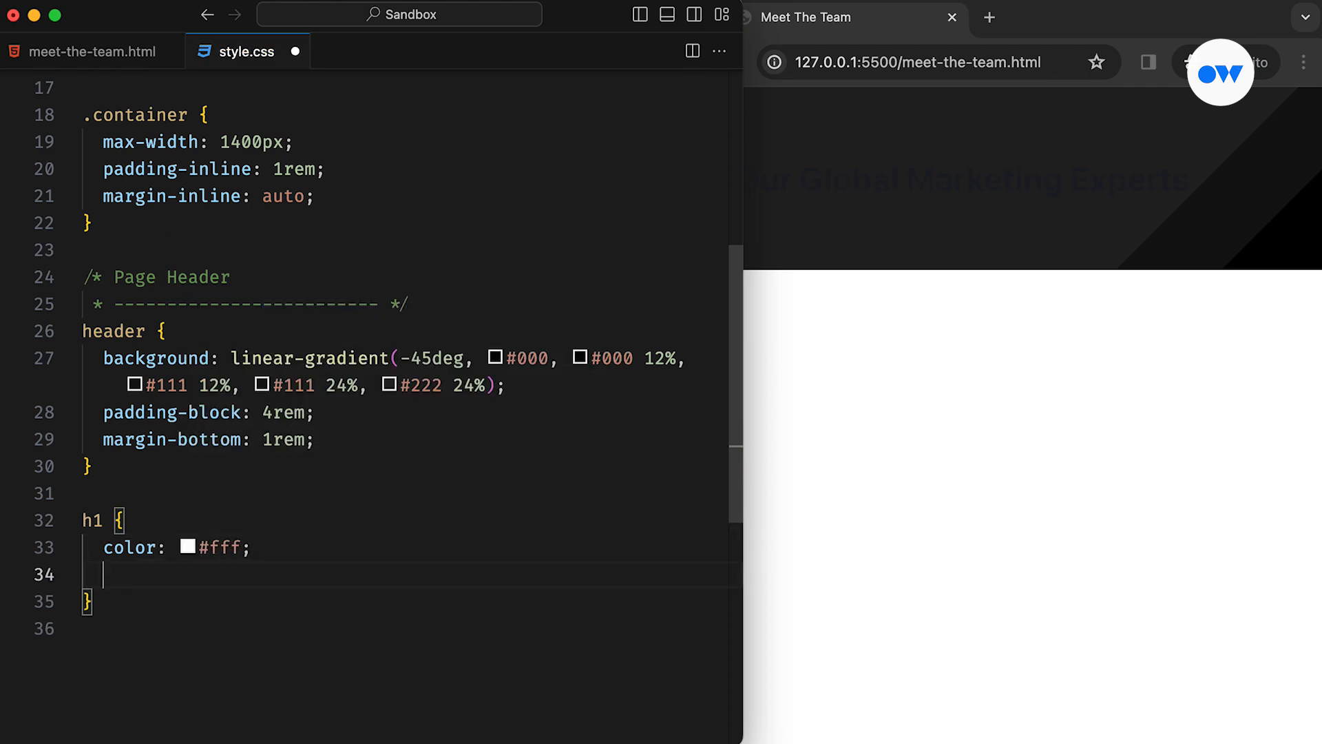
pyautogui.write('font-size: 2.5rem;')
pyautogui.write('line-height: 1.3;')
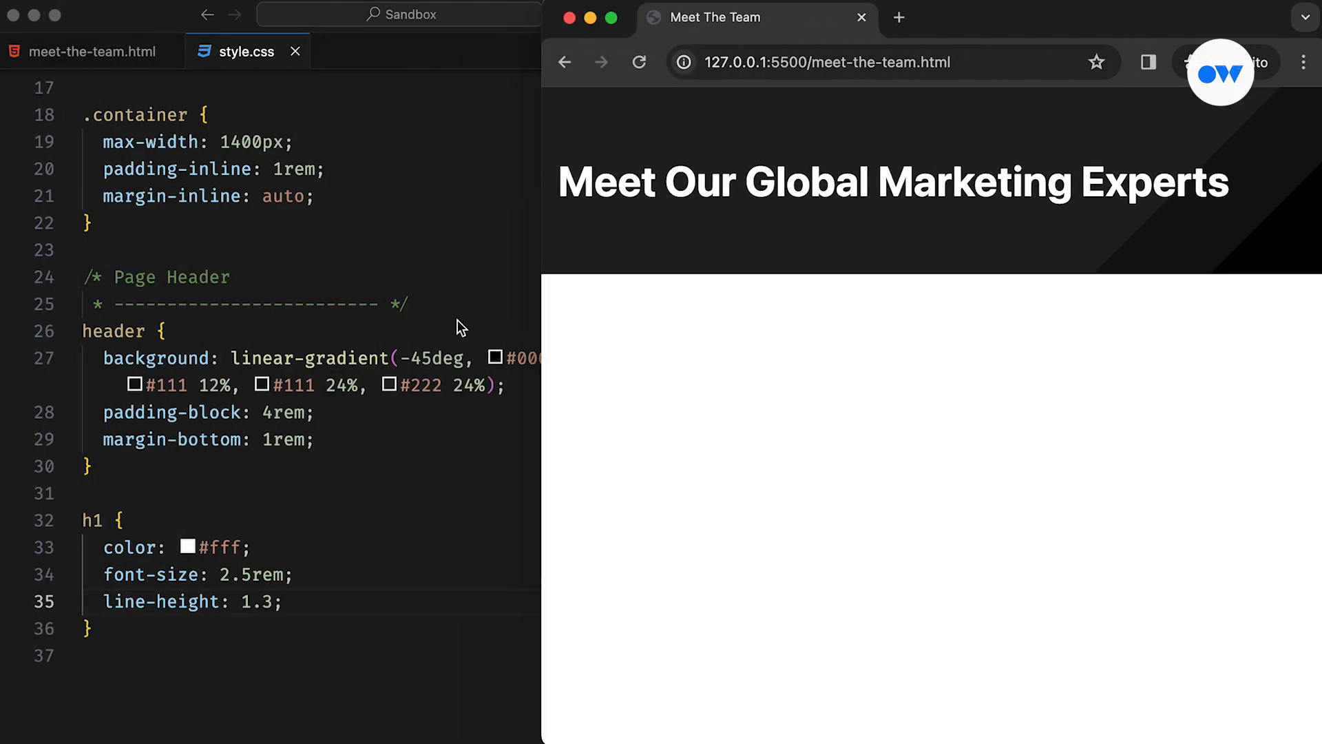
# Check the team markup, then start a Team Section with a .team auto-fit minmax grid.
pyautogui.click(84, 52)
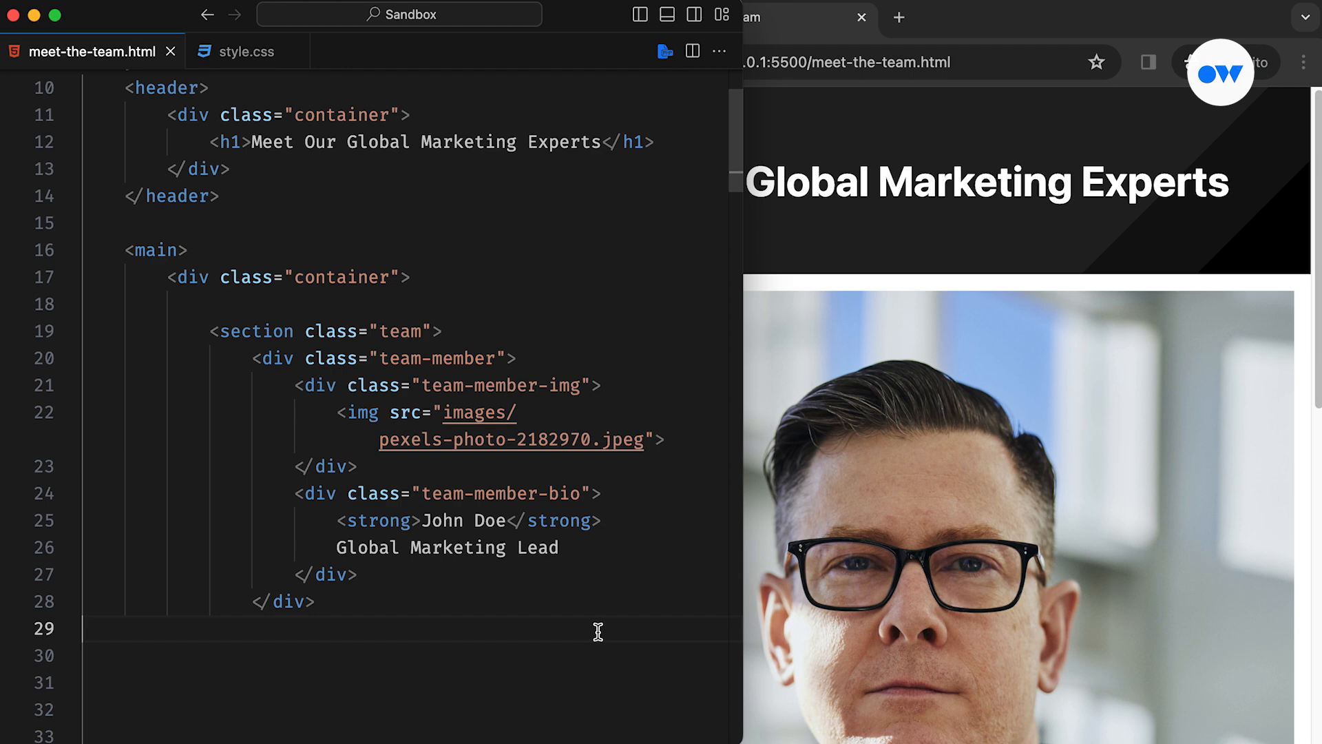
pyautogui.click(248, 51)
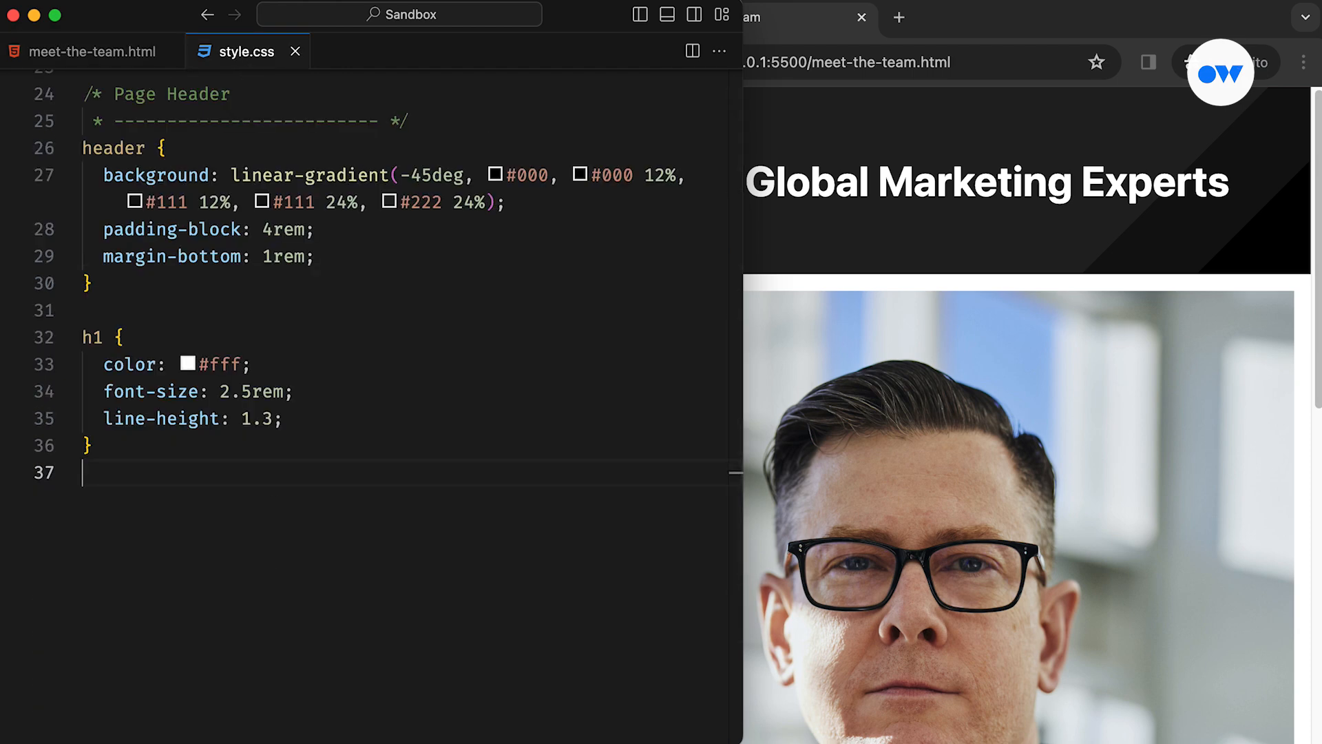
pyautogui.moveTo(368, 424)
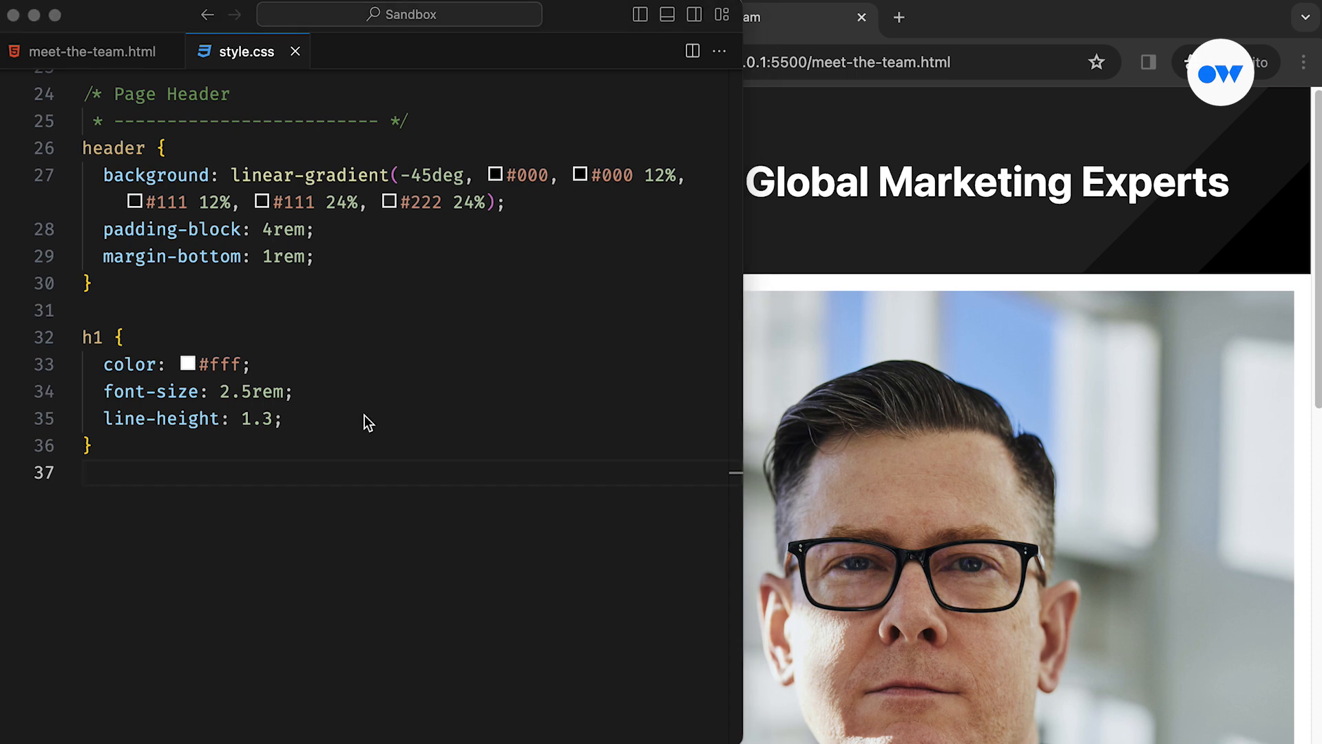
pyautogui.write('/* Team Section')
pyautogui.write('grid-template-columns: repeat(auto-);')
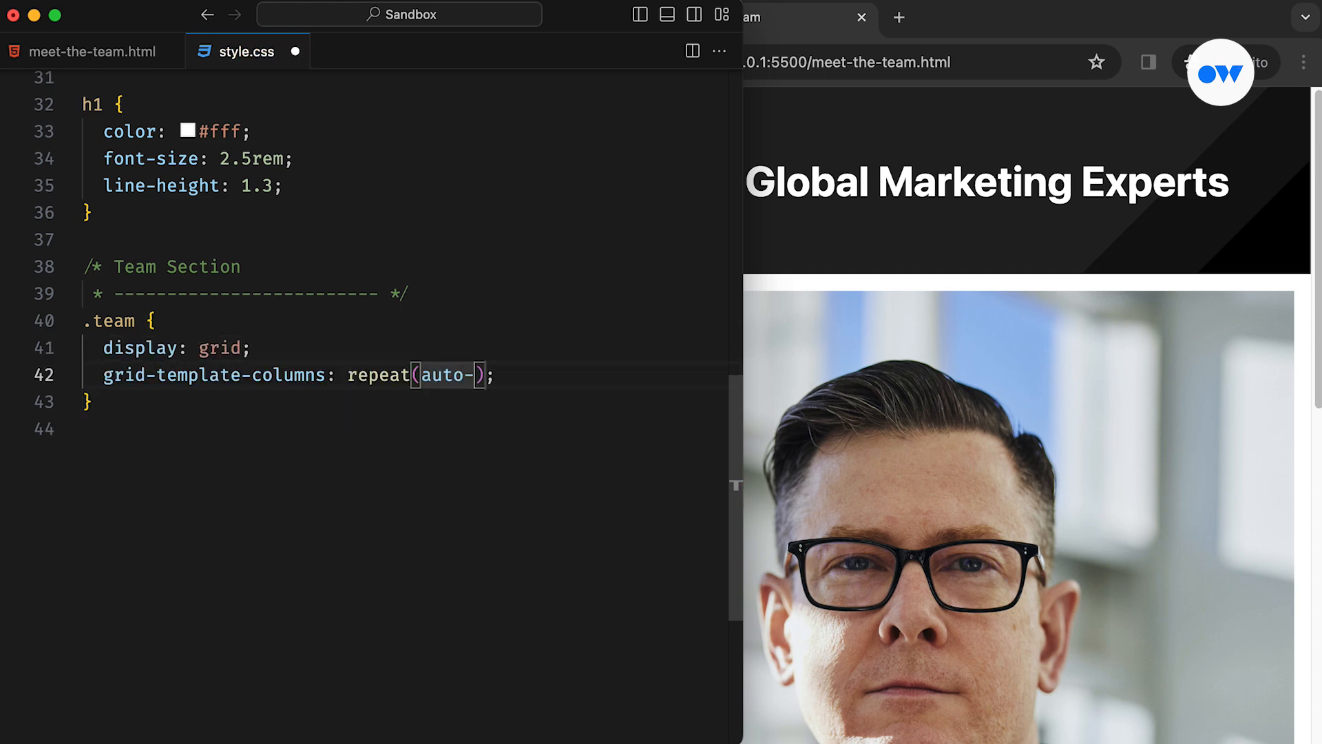
pyautogui.write('fit, minmax(200px)')
pyautogui.write('margin-bottom: 1rem;')
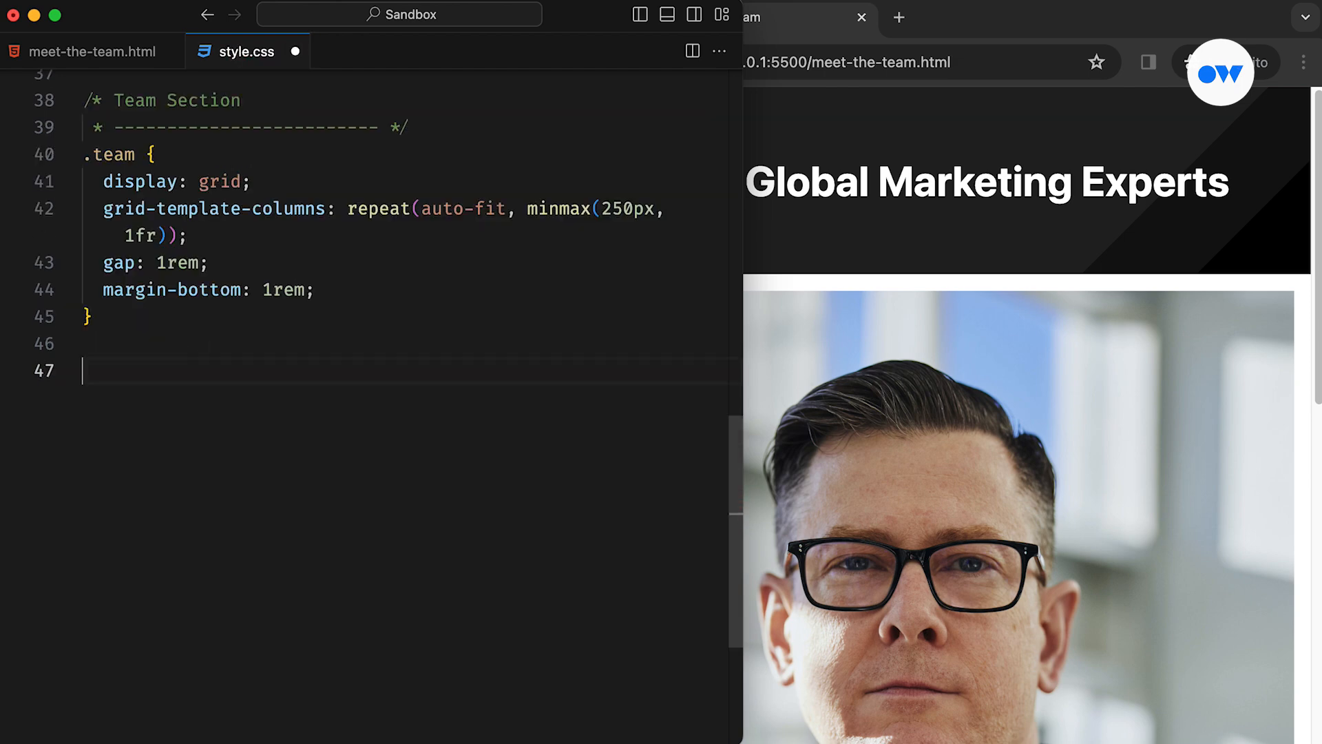
# Add .team-member with grid, 1/1.2 aspect ratio, pointer cursor, and a 567px media query using 1/1.35.
pyautogui.write('.2;')
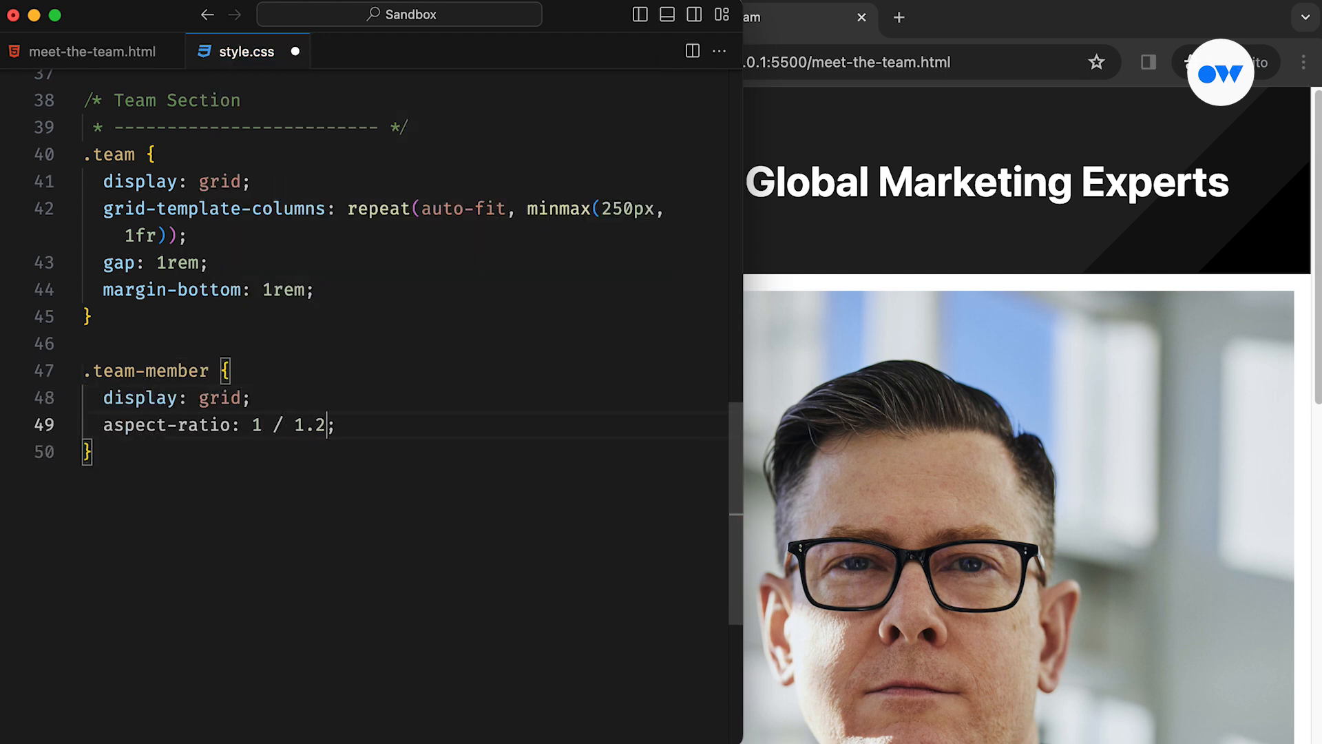
pyautogui.write('cursor: pointer;')
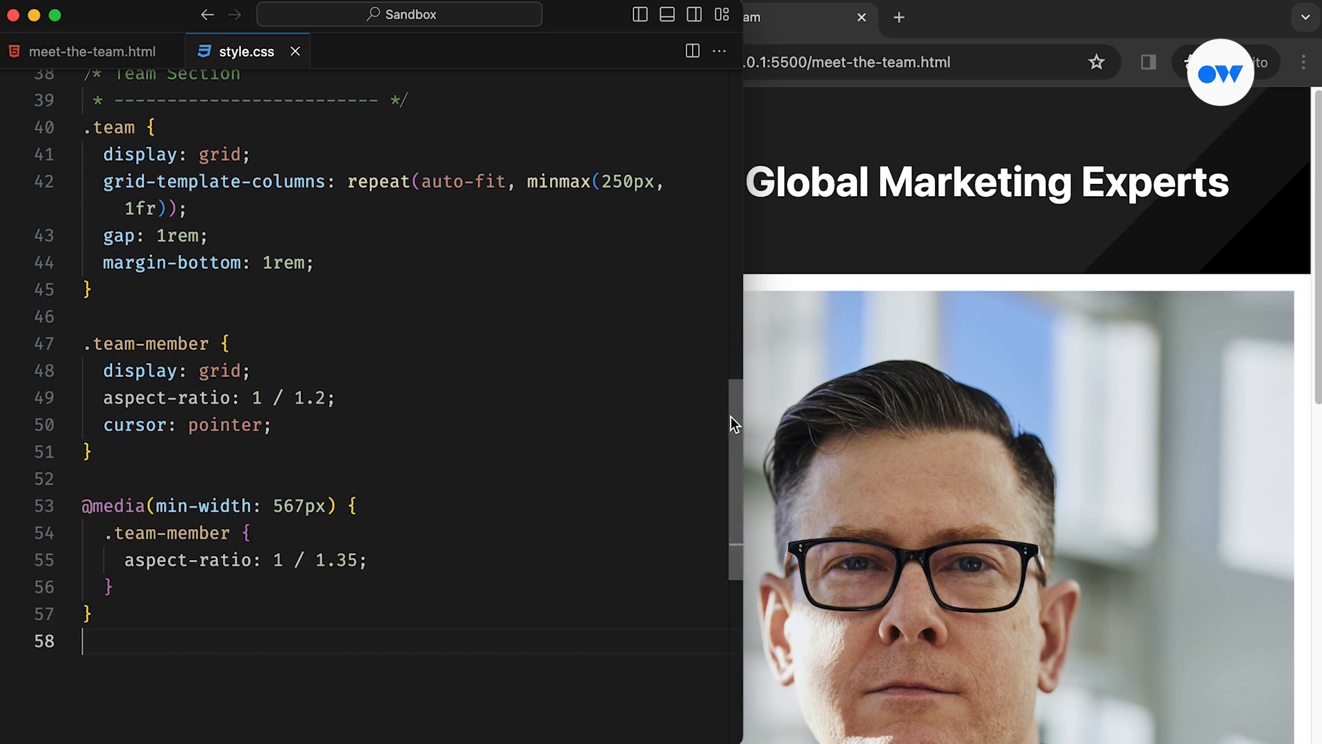
pyautogui.scroll(-3)
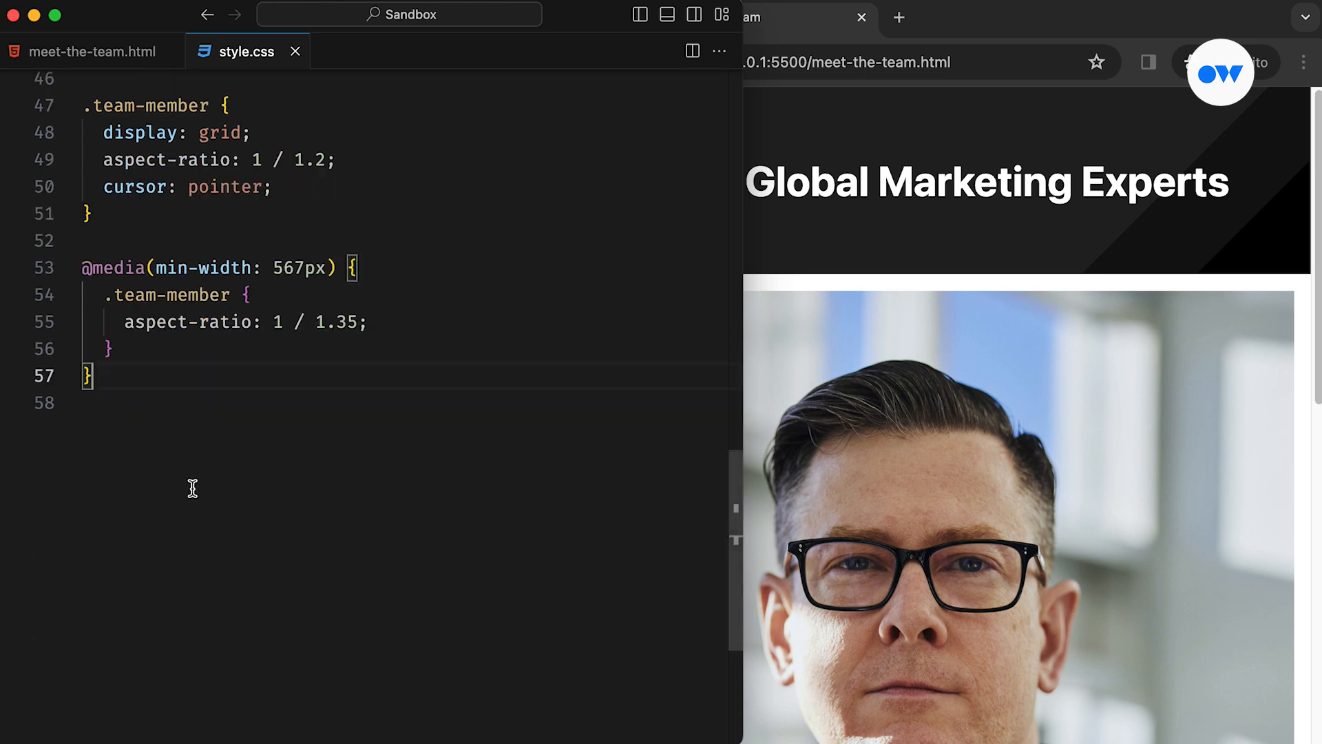
# Create the .team-member-img rule placed in grid-area 1/1/2/2 with overflow set.
pyautogui.write('.team-member-img')
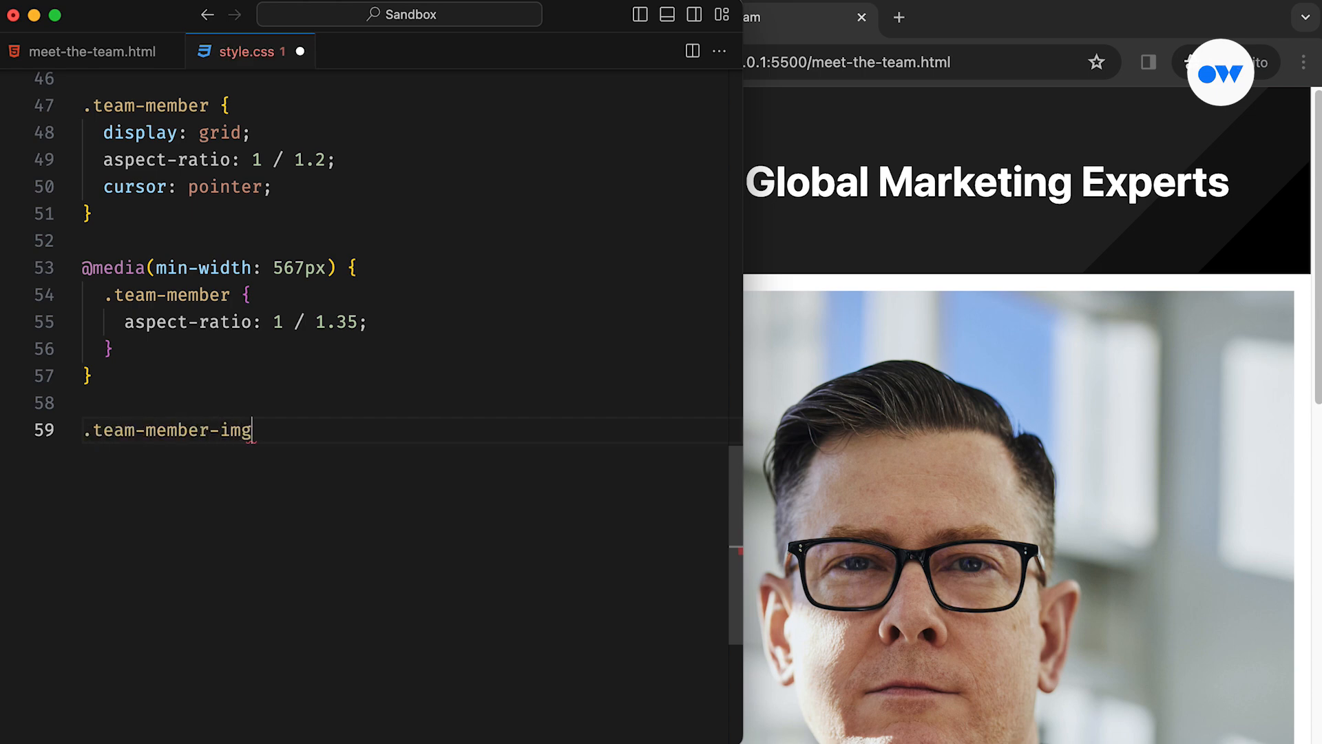
pyautogui.write('{')
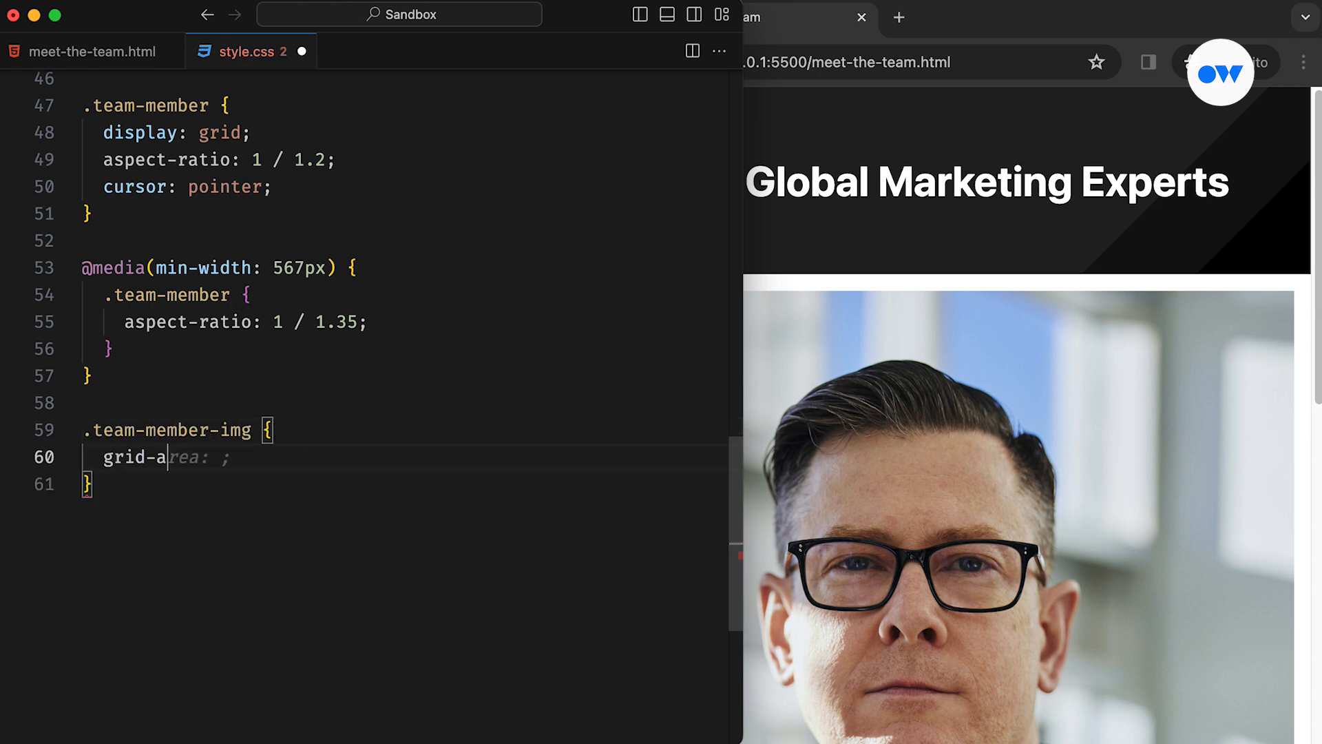
pyautogui.write('rea: ;')
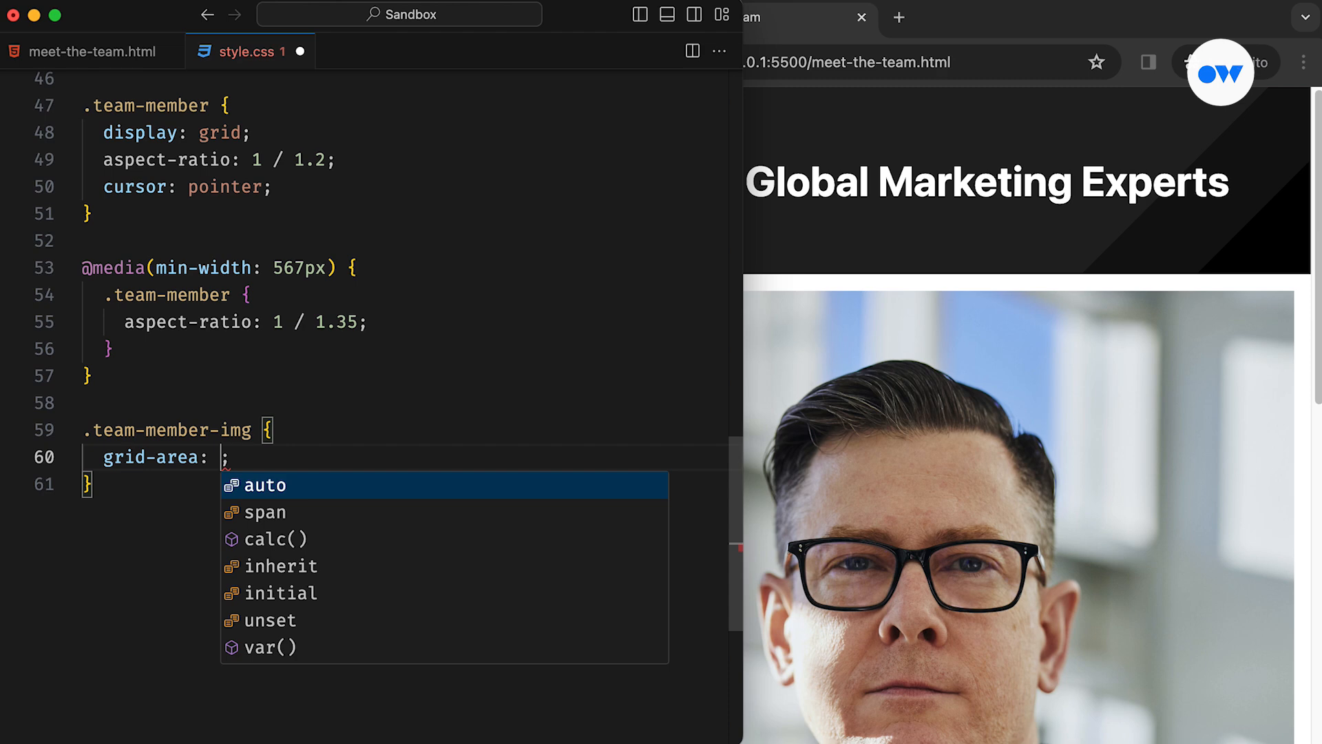
pyautogui.write('1/1/2/2')
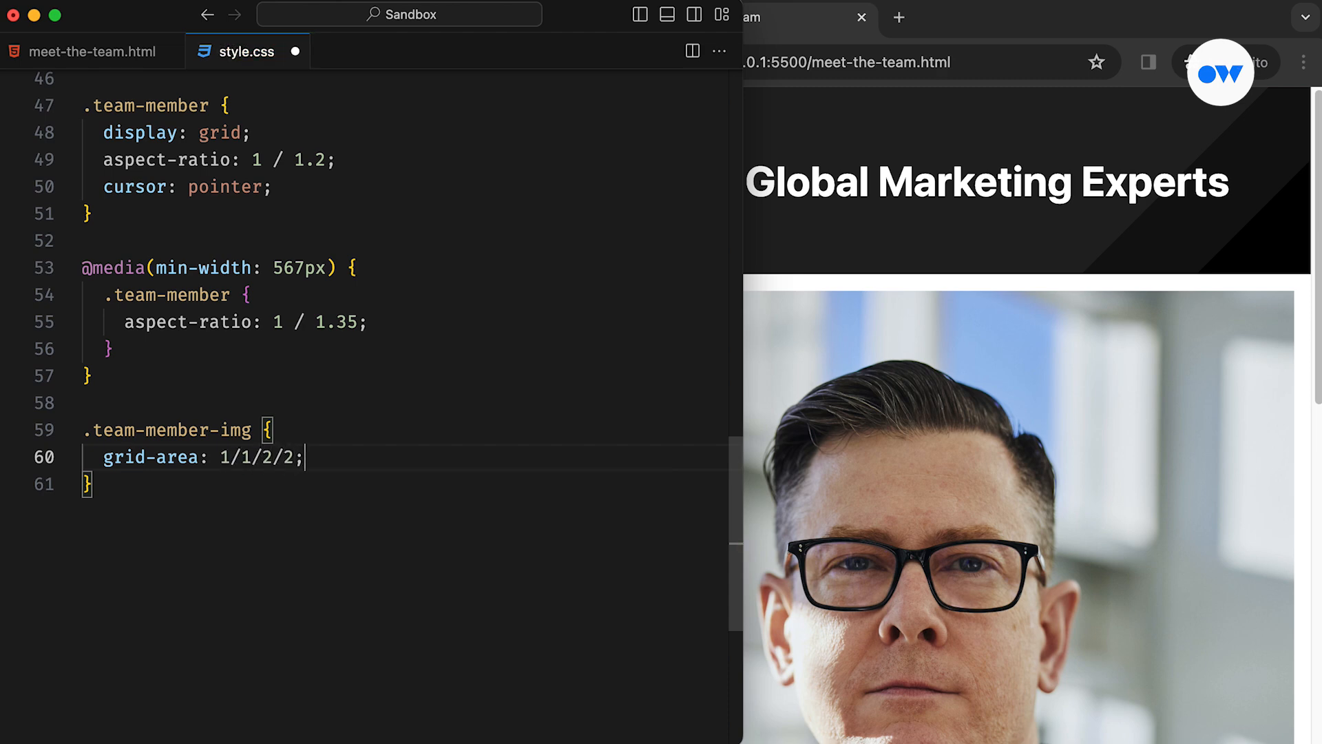
pyautogui.write('overflow: hidden;')
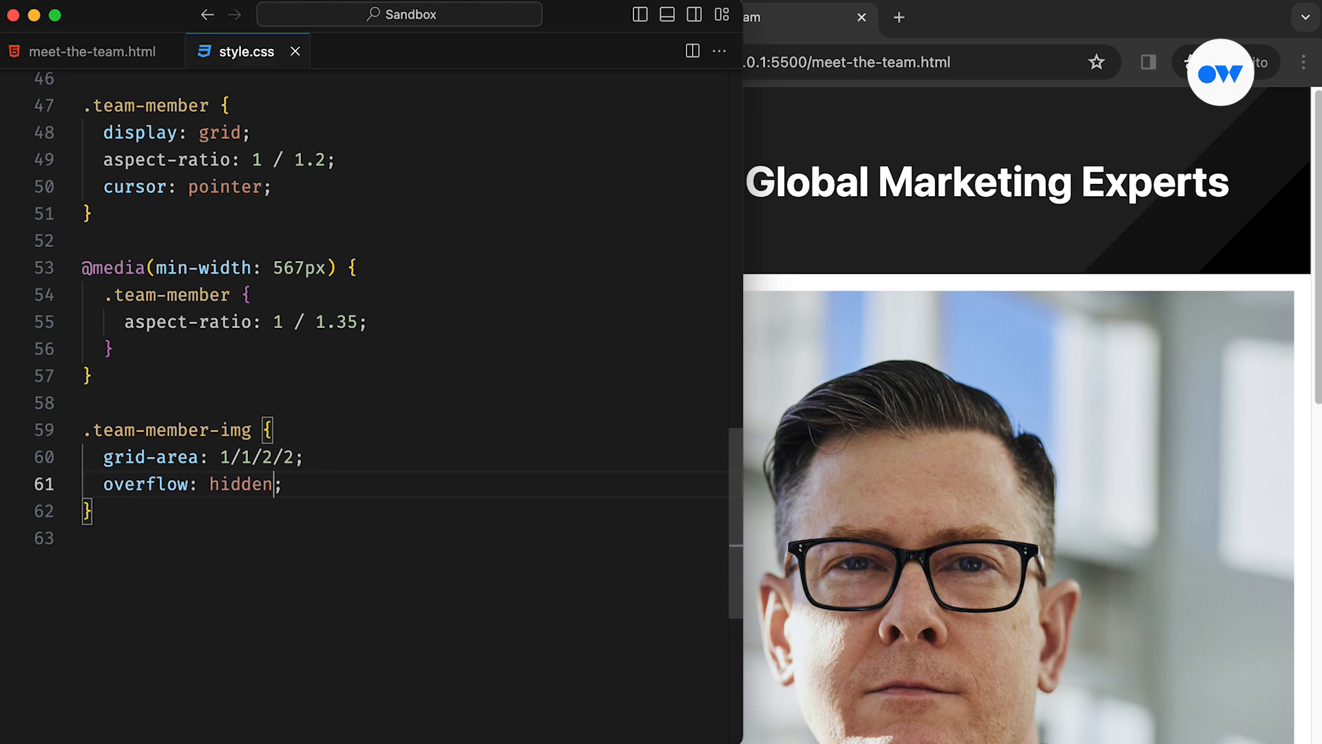
# Make the portrait images 100% wide and tall, object-fit cover, grayscale(1), and begin the bio rule.
pyautogui.click(377, 469)
pyautogui.write('.team-member-img img')
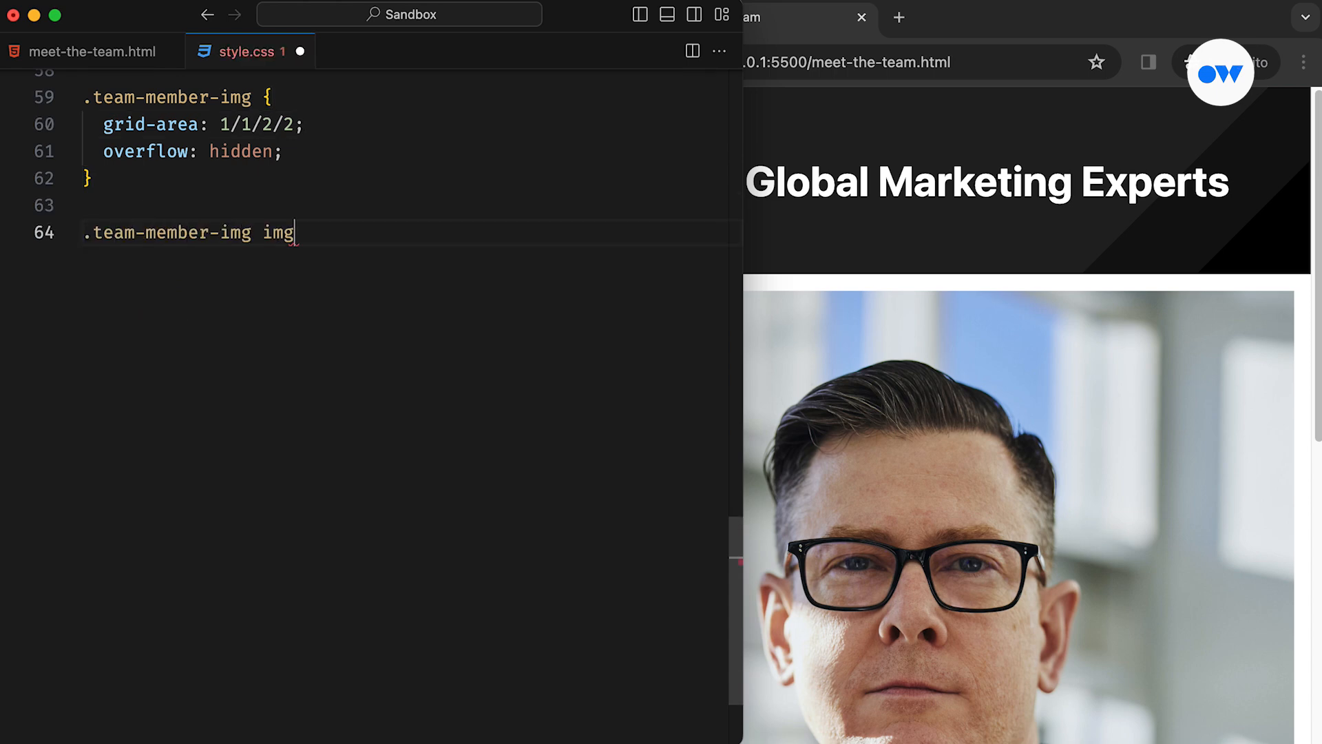
pyautogui.write('{')
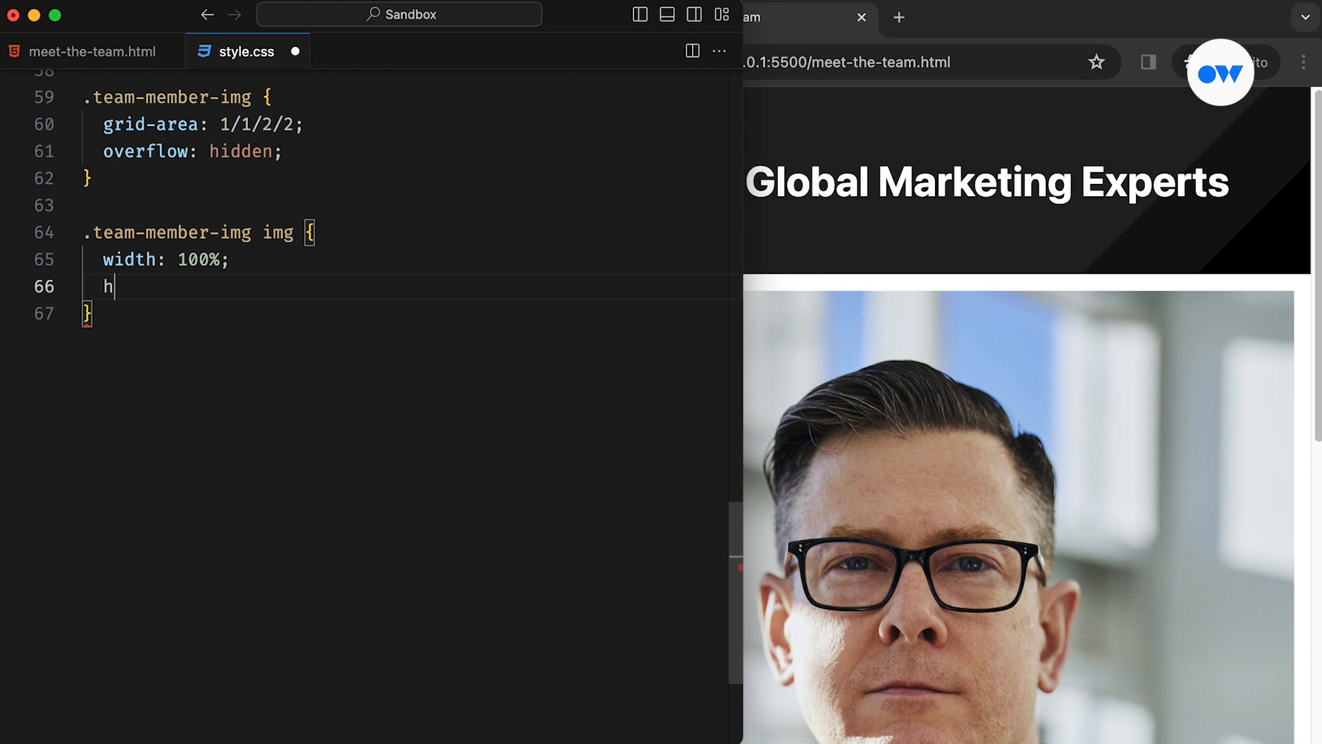
pyautogui.write('eight: 100%;')
pyautogui.write('filter: ;')
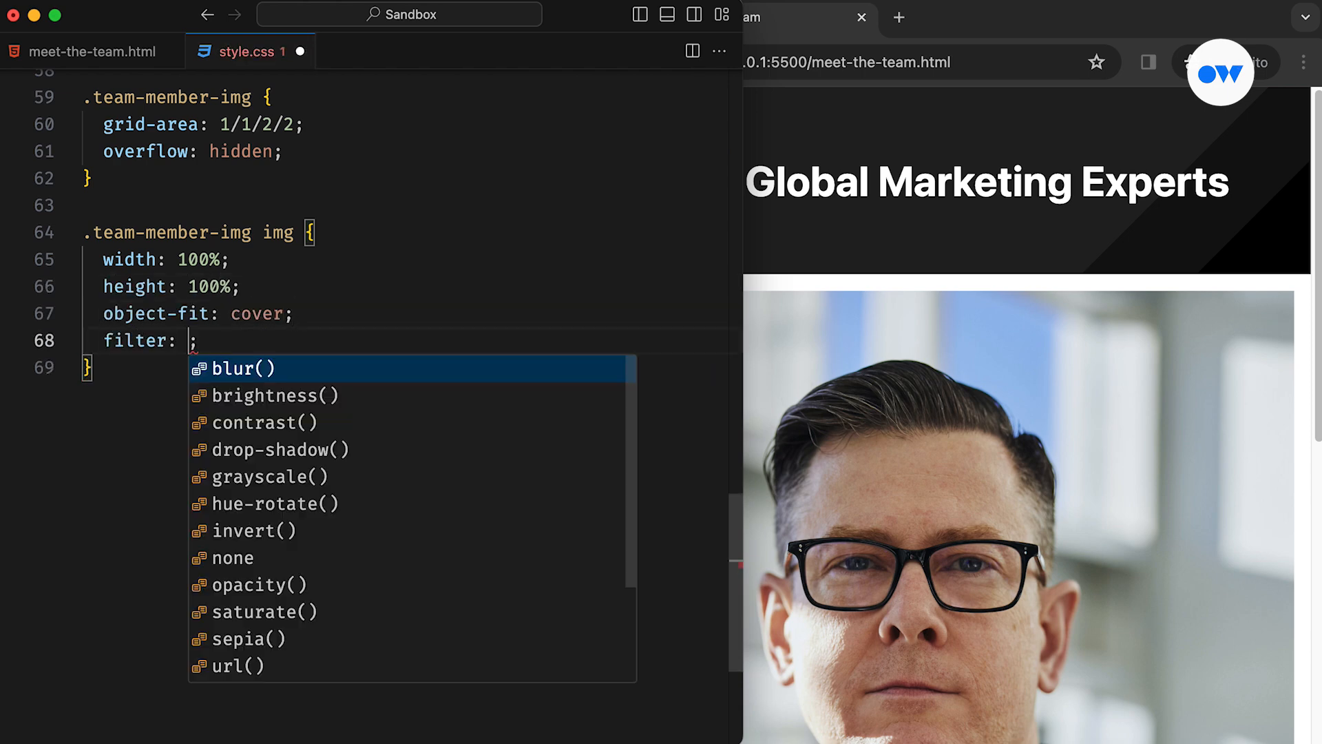
pyautogui.write('grayscale(1)')
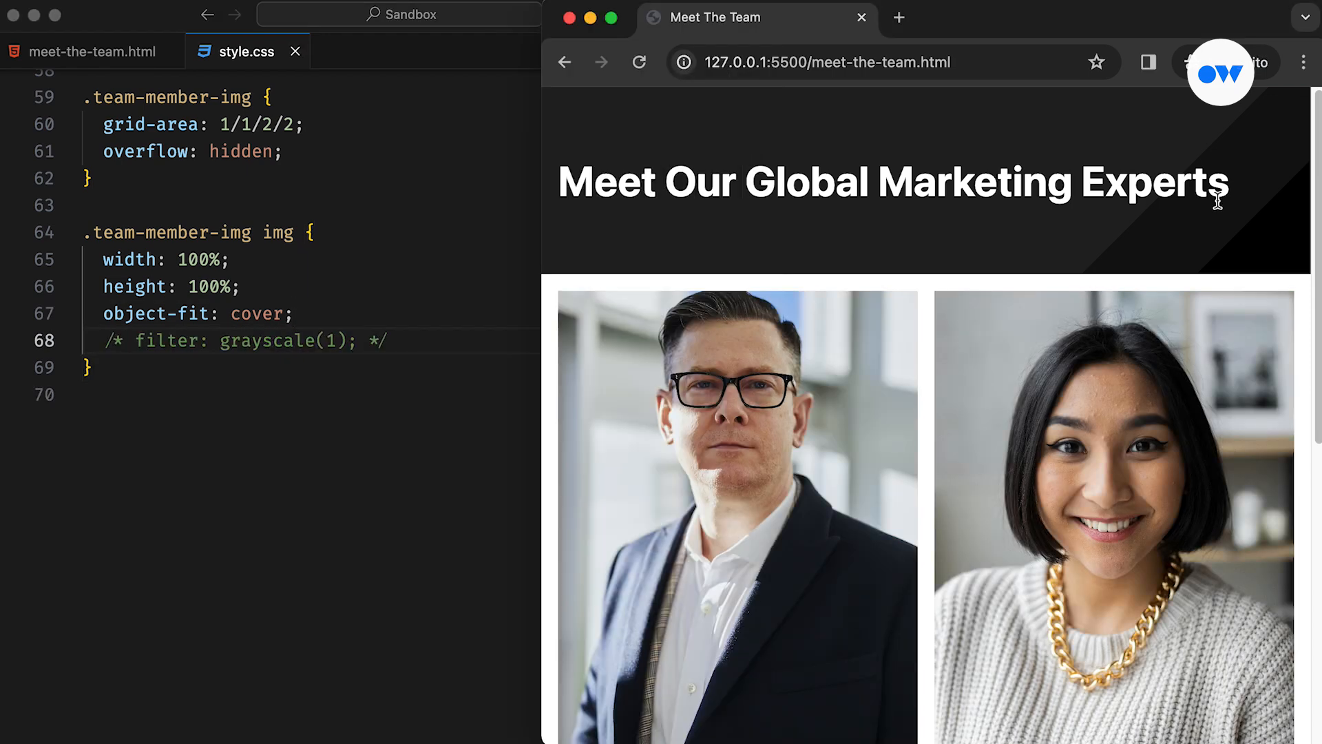
pyautogui.click(244, 341)
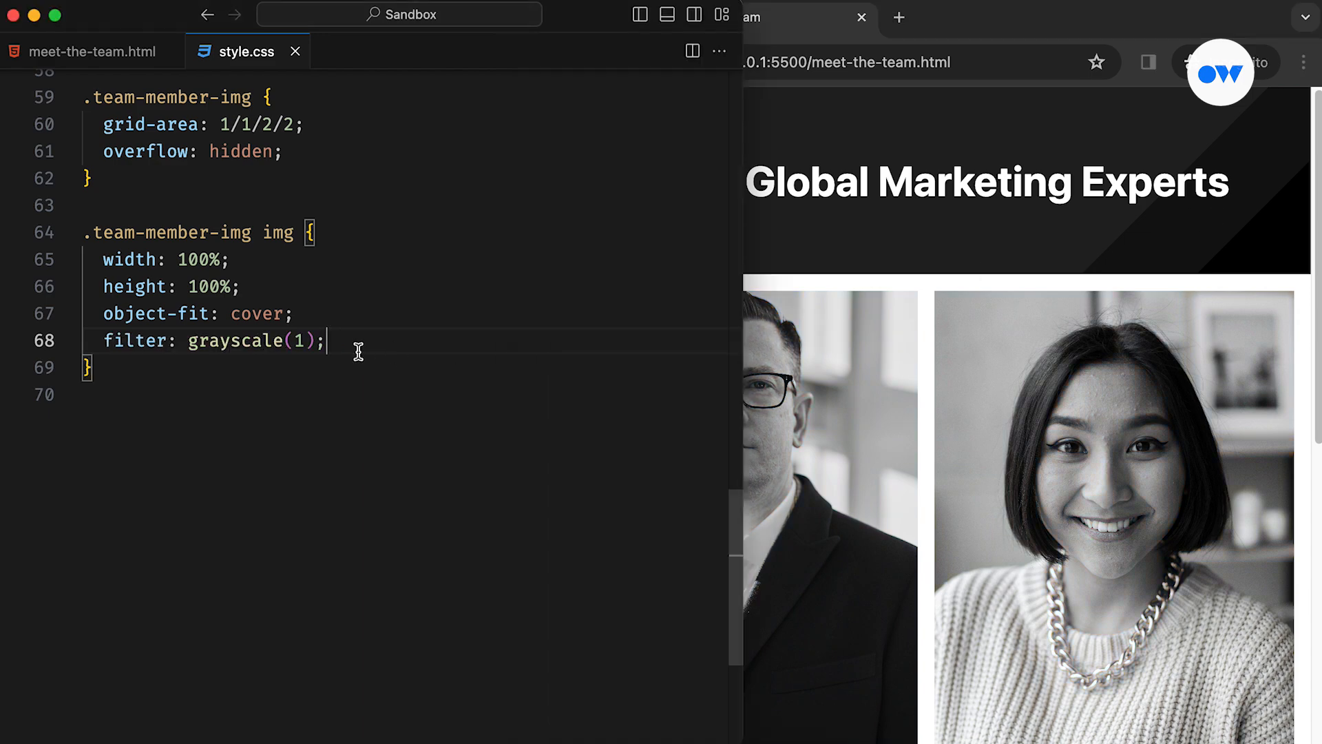
pyautogui.write('.team-member-bio {')
pyautogui.write('flex-flow: column;')
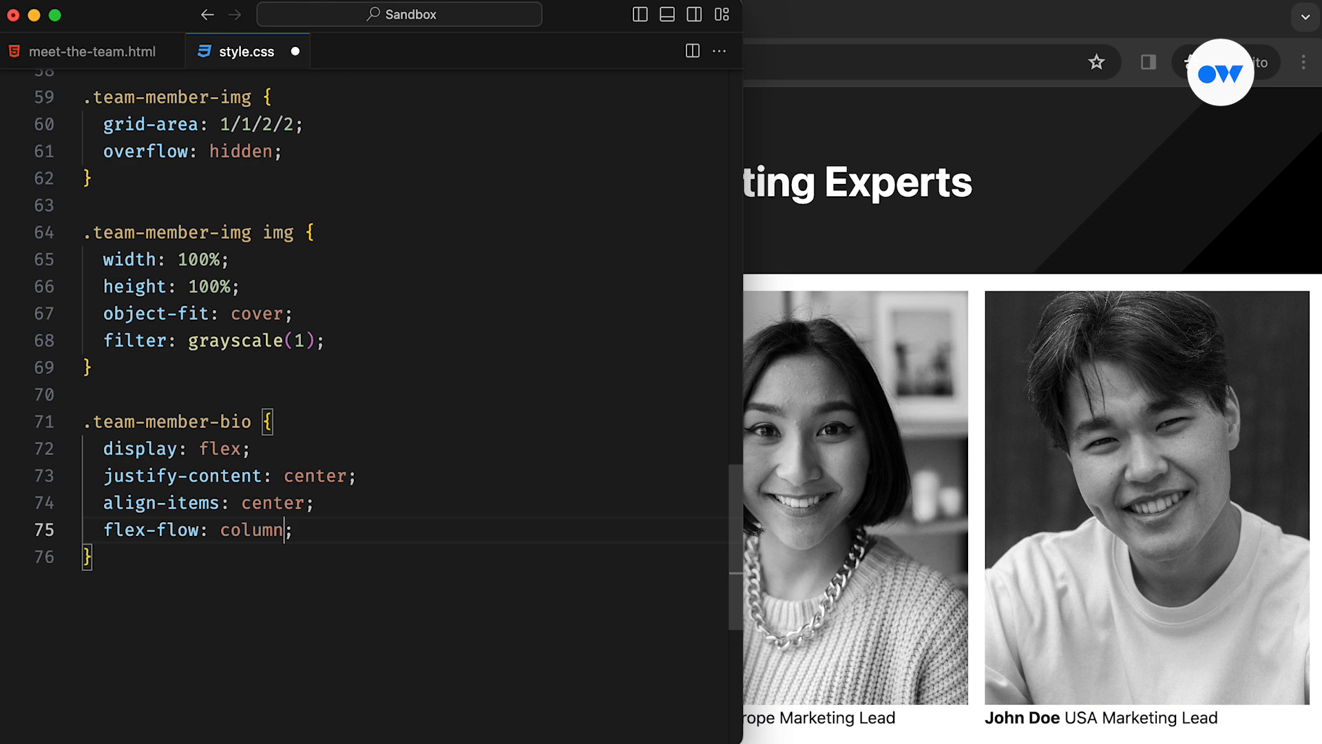
# Give .team-member-bio background #f1f2f9, a thin outline offset -15px, and grid-area 1/1/2/2.
pyautogui.write('background-color: #f1f2f9;')
pyautogui.write('color: #1e1f25;')
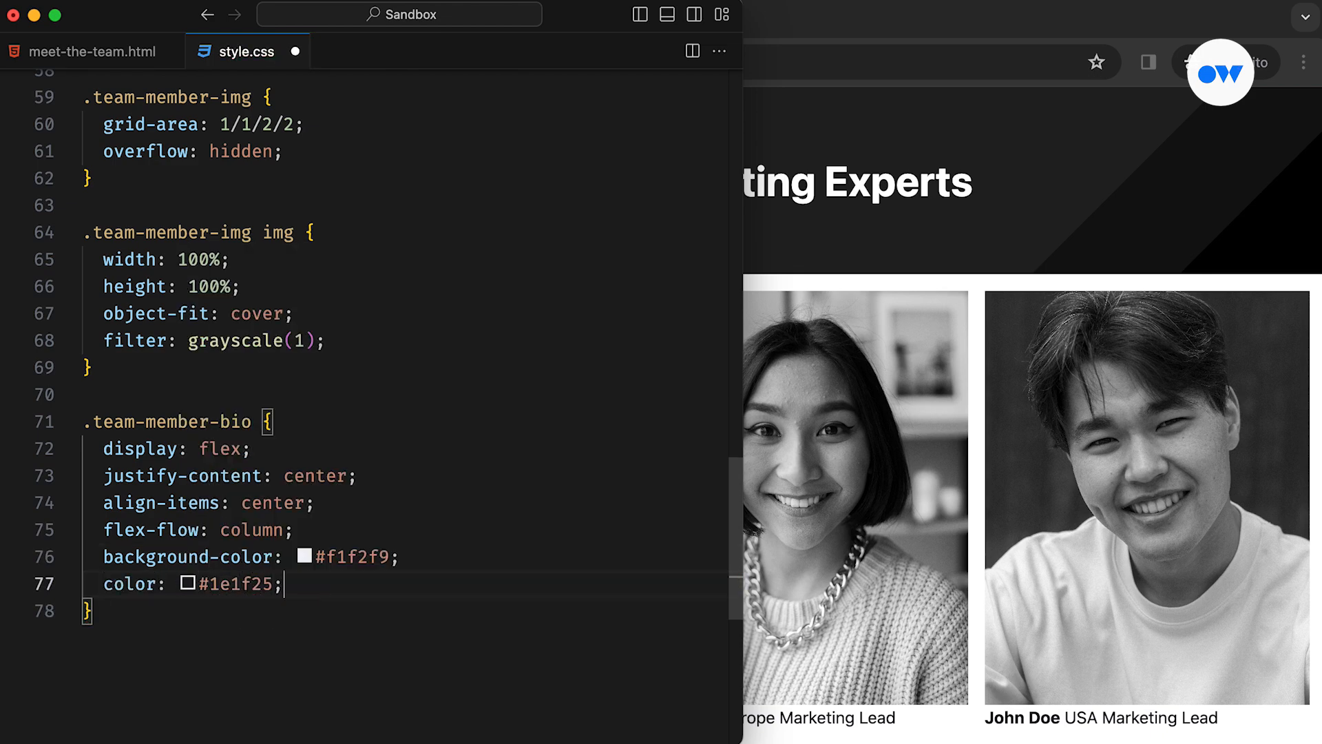
pyautogui.write('outline: thin solid rgba(30);')
pyautogui.write('outline-offset: -15px;')
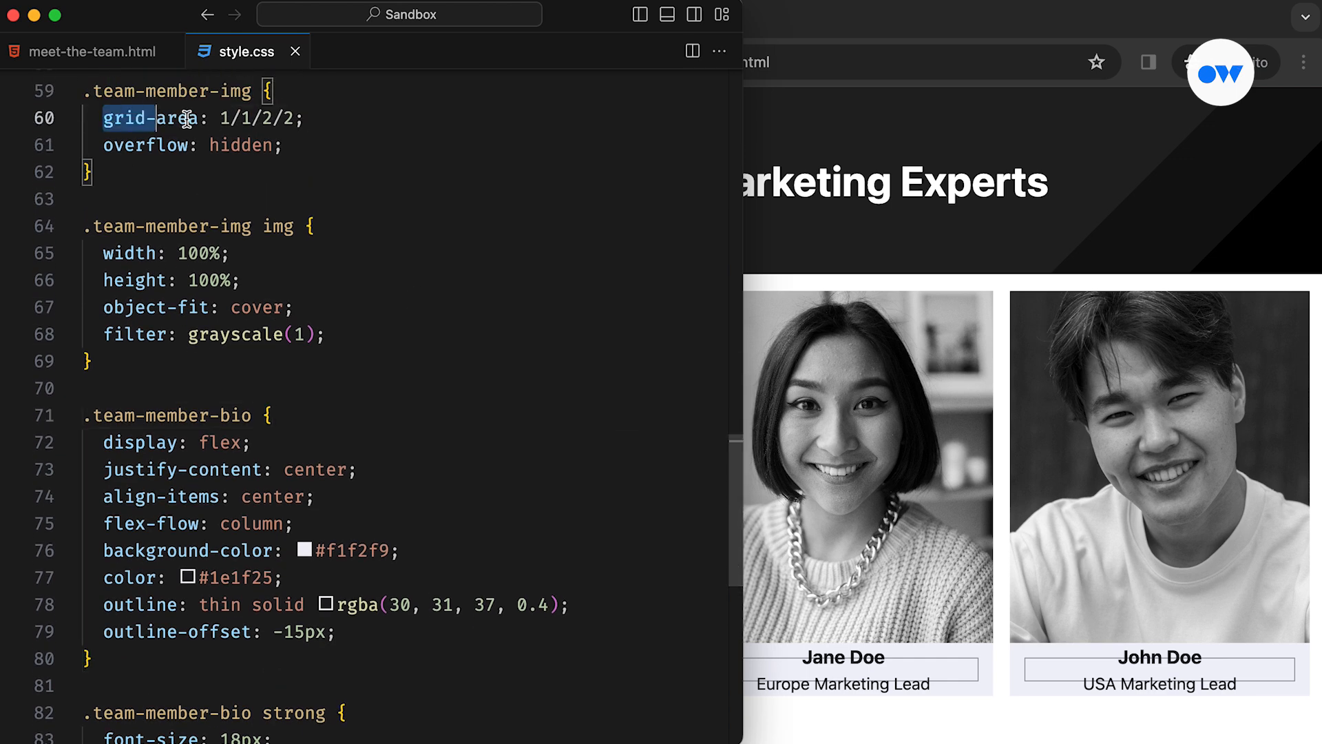
pyautogui.write('grid-area: 1/1/2/2;')
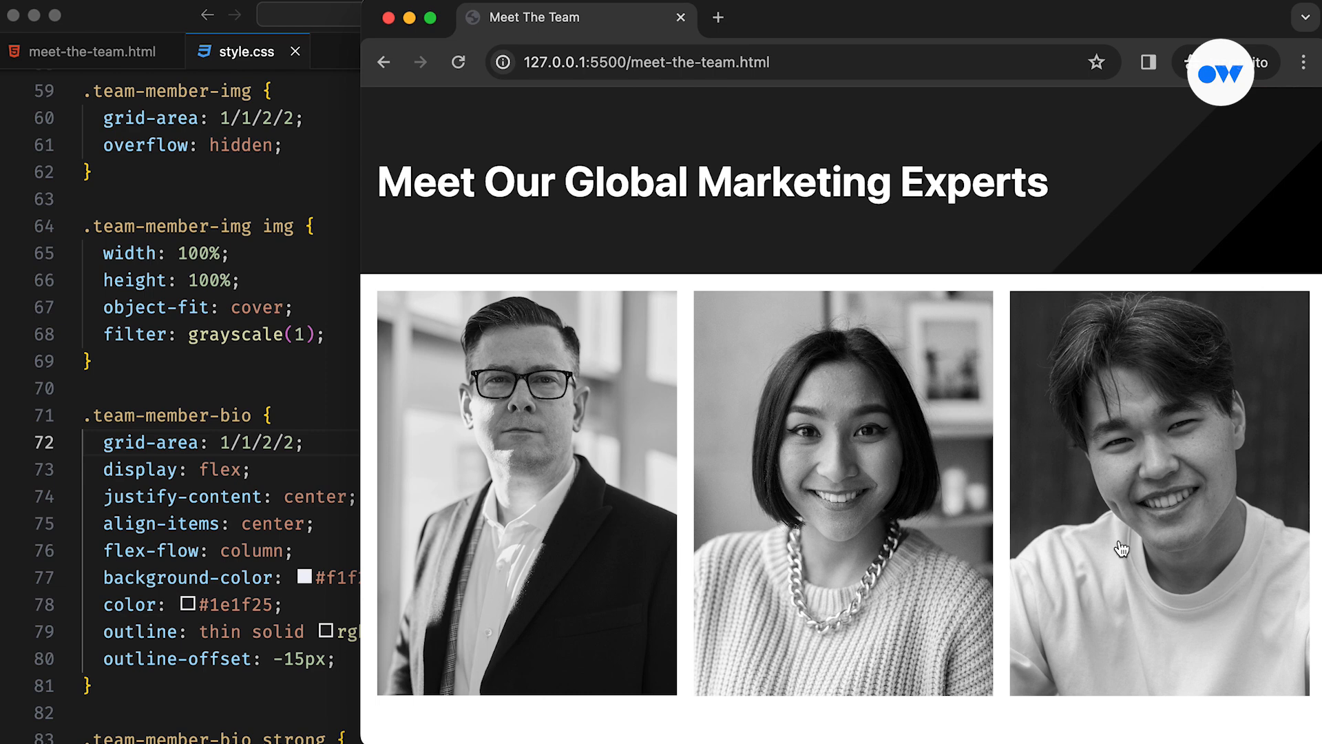
pyautogui.moveTo(843, 399)
pyautogui.write('transform: rotateY(180de')
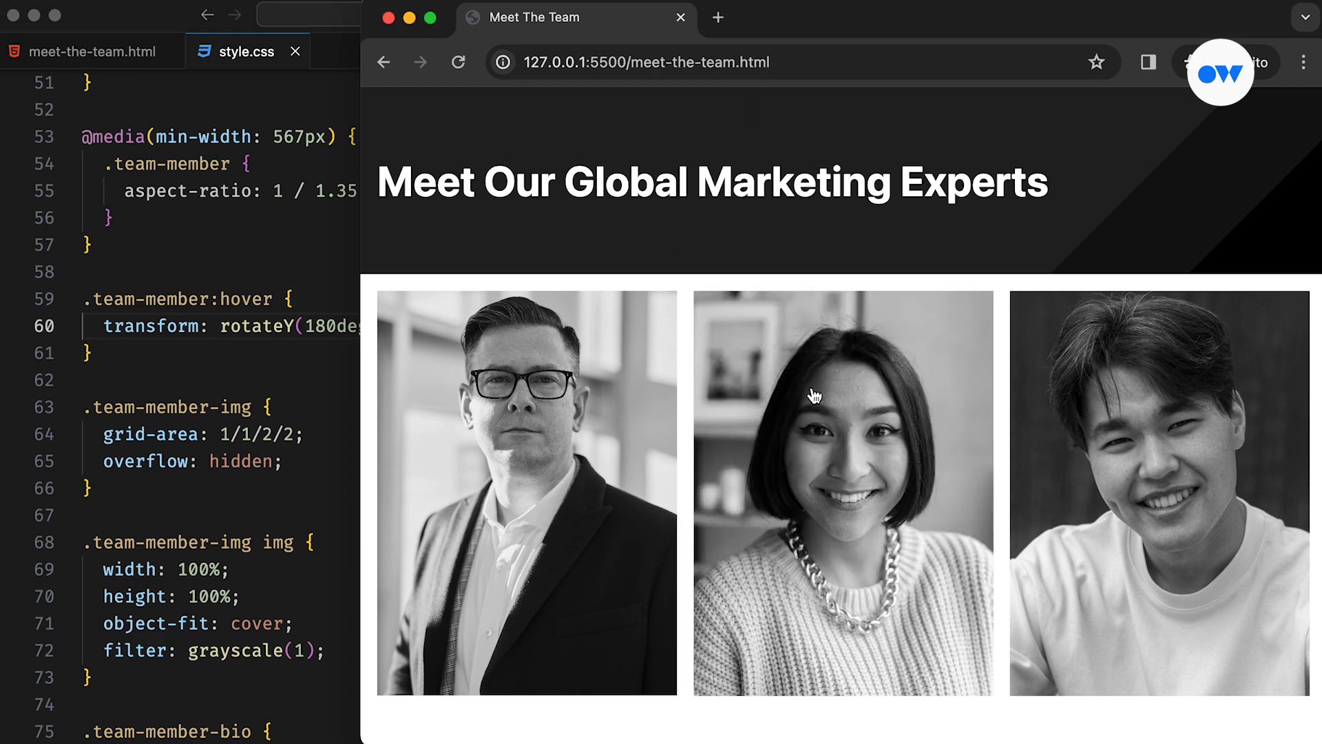
pyautogui.moveTo(523, 179)
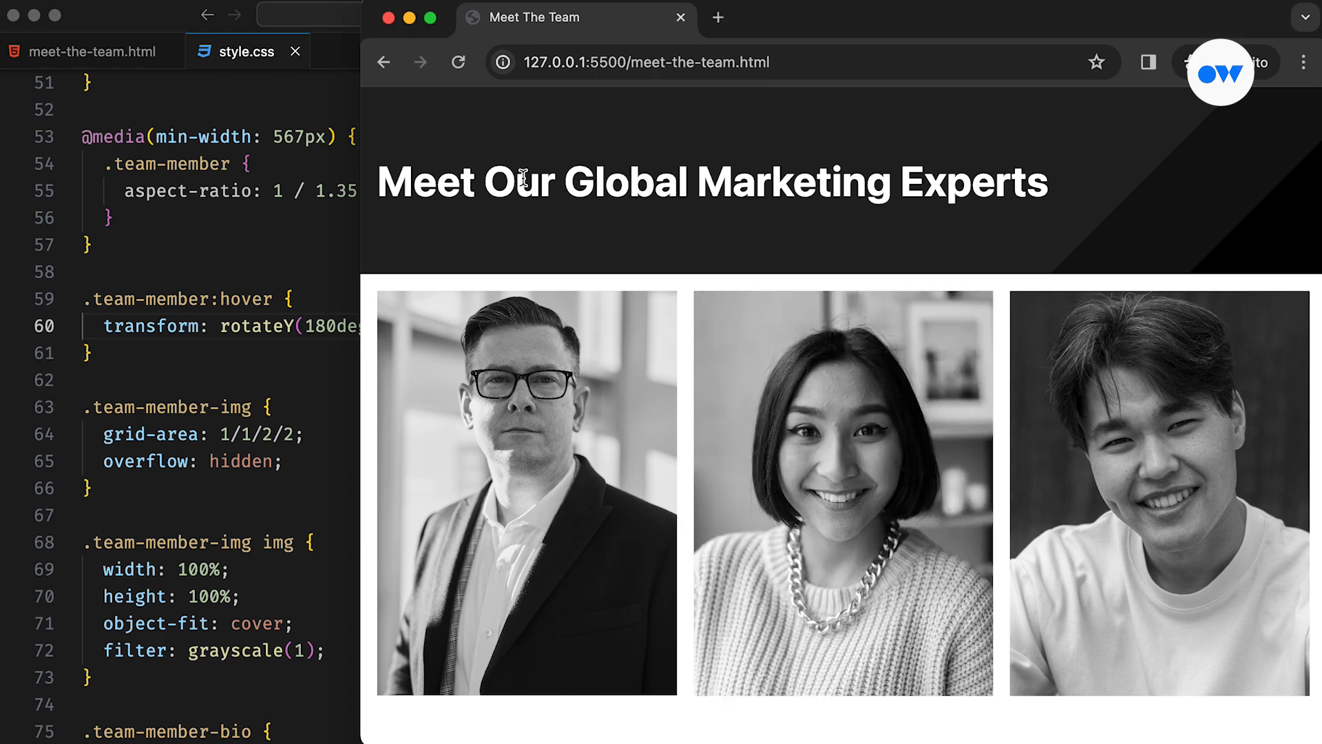
pyautogui.moveTo(527, 454)
pyautogui.write('transform-style: preserve-3d;')
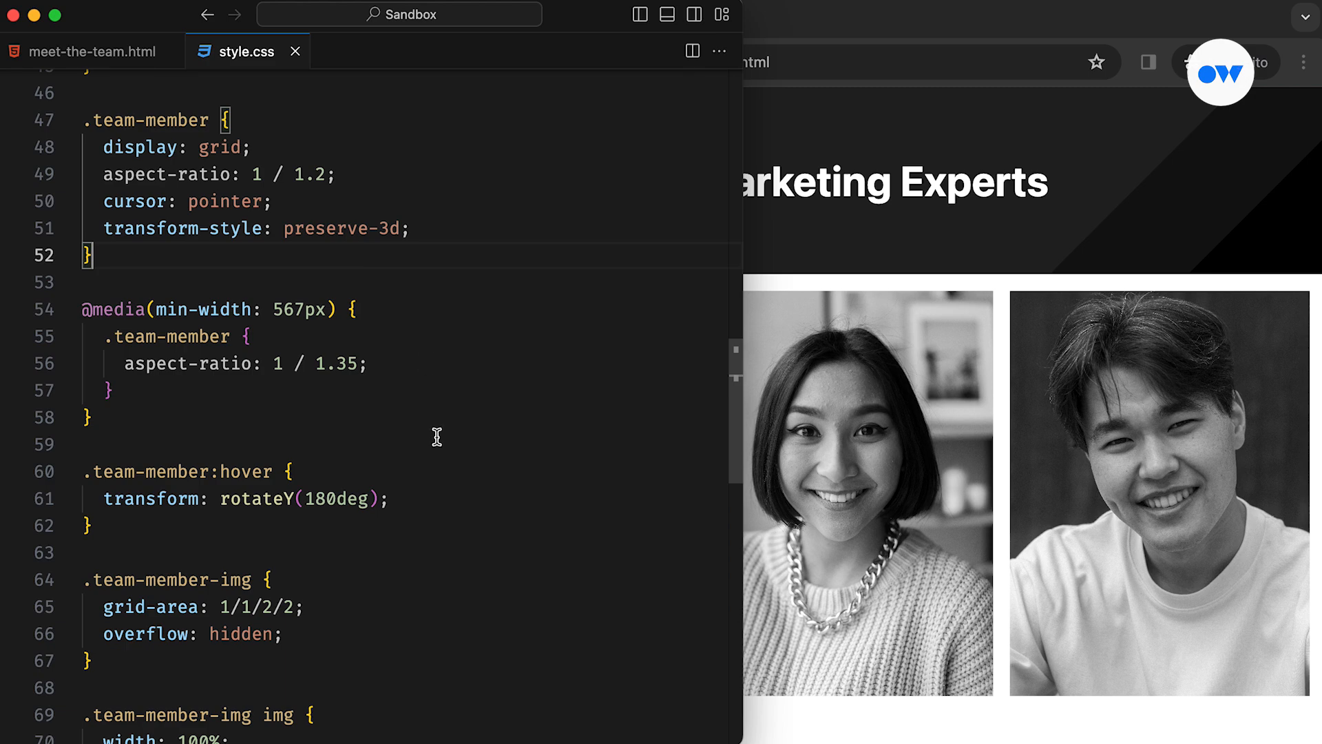
# Add backface-visibility: hidden to both the .team-member-img and .team-member-bio rules.
pyautogui.scroll(-3)
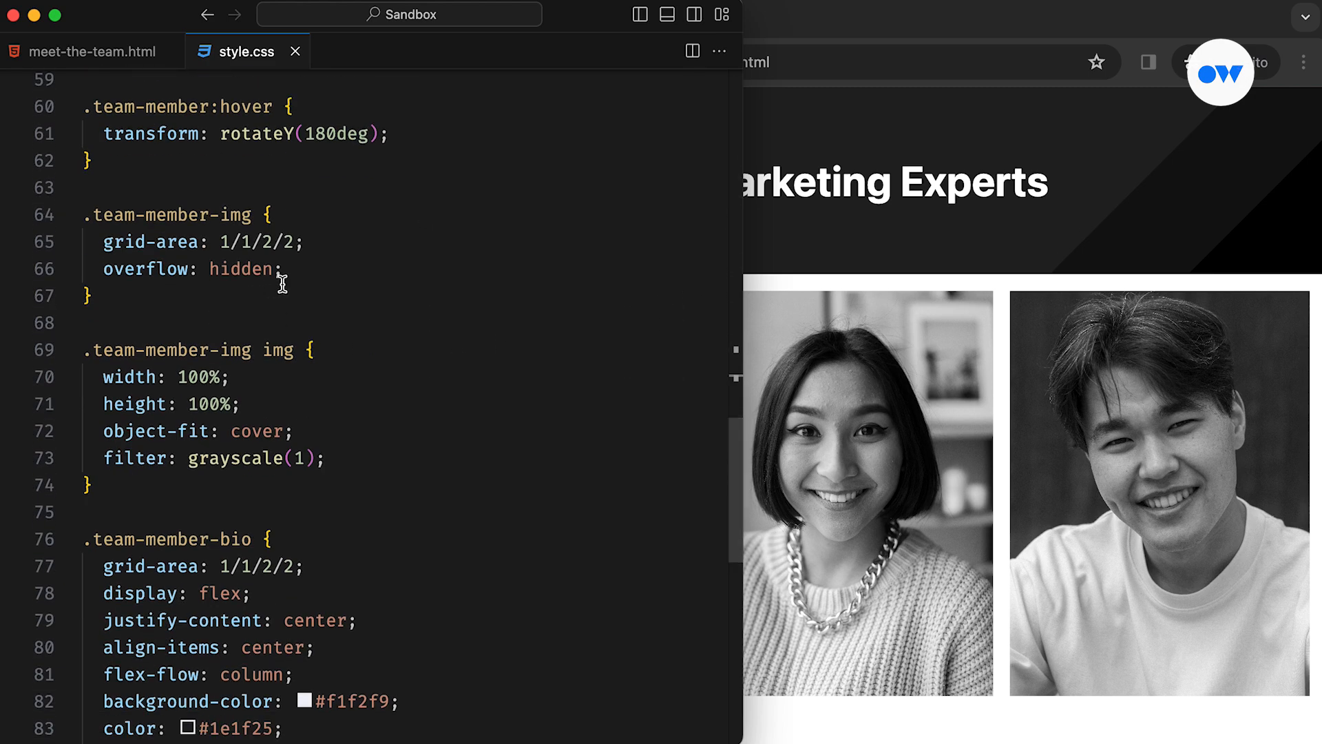
pyautogui.press('Return')
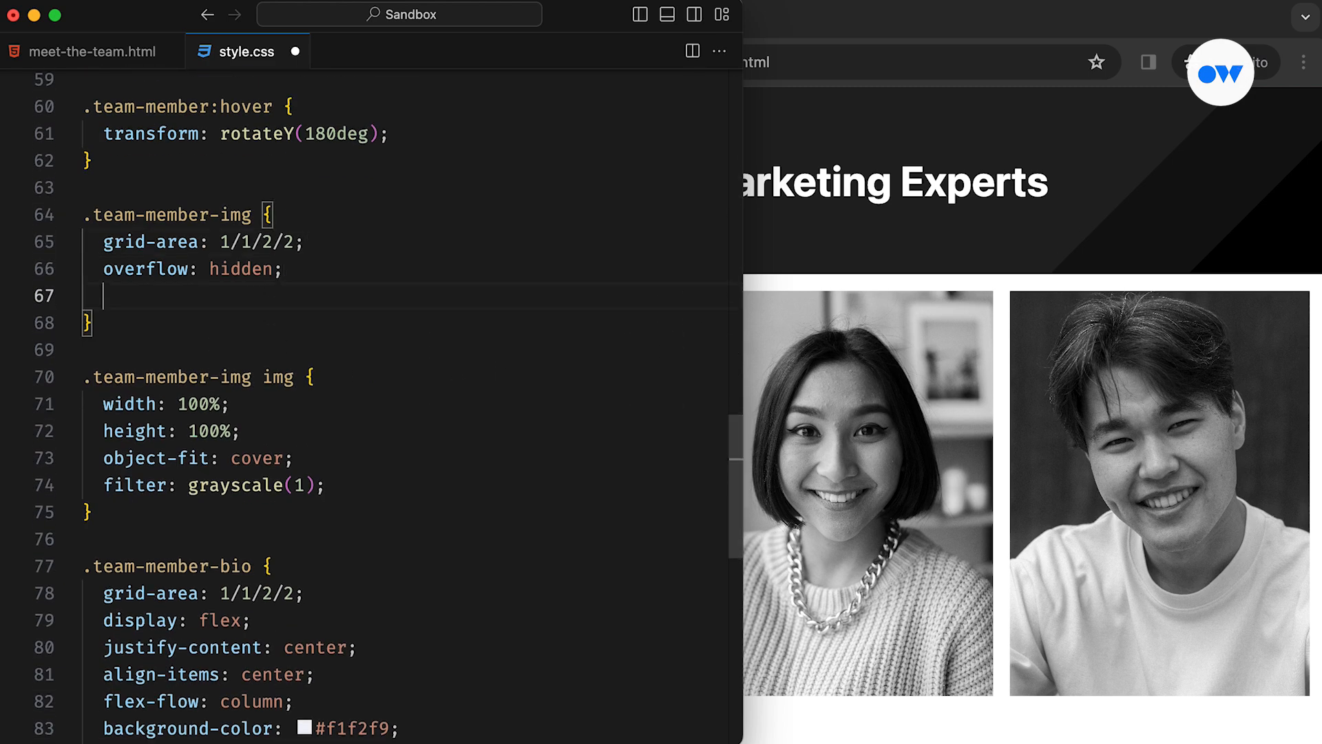
pyautogui.write('backface-visibility: hidden;')
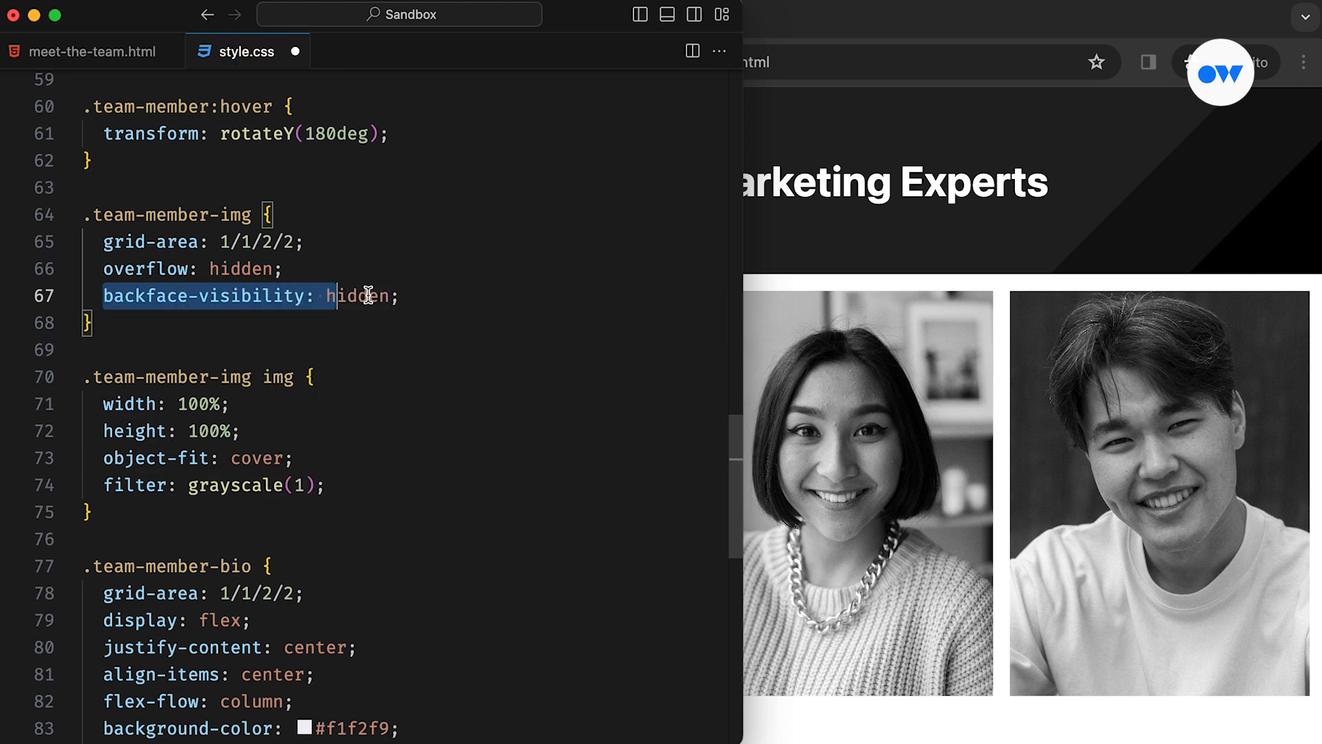
pyautogui.scroll(-3)
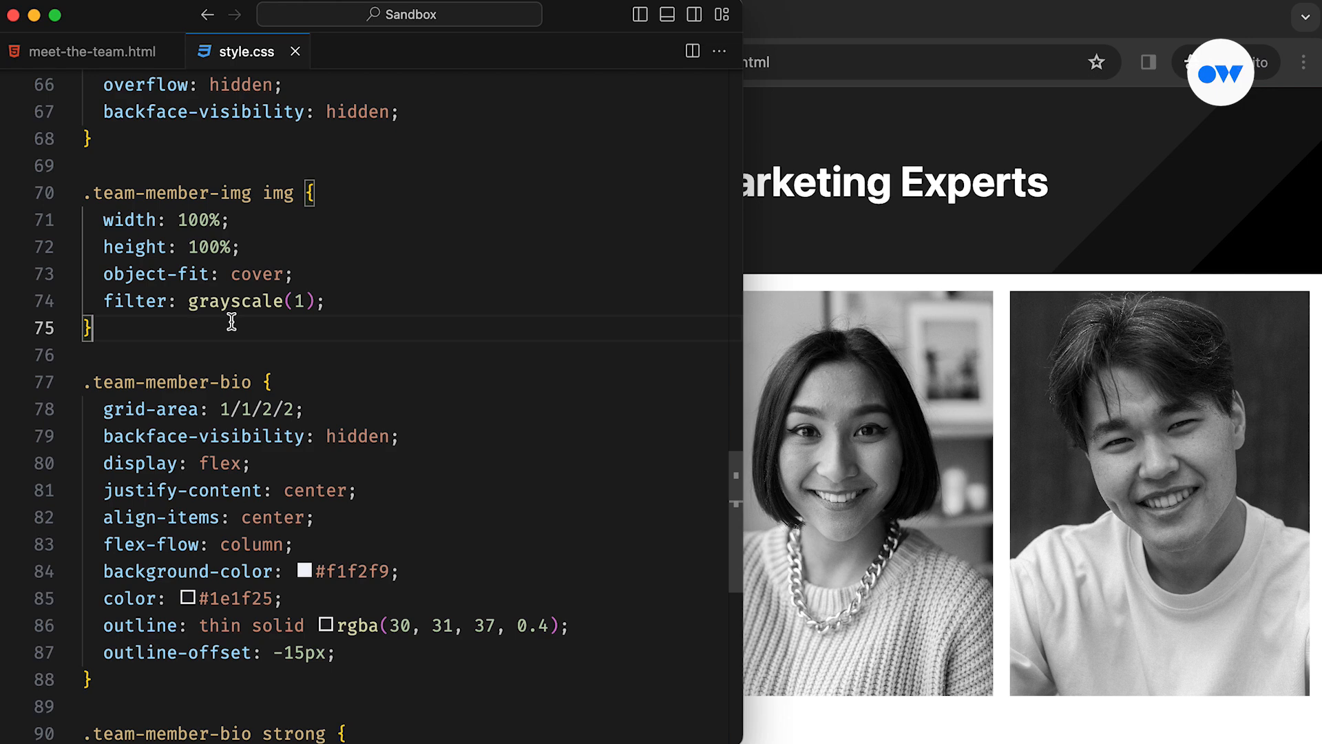
pyautogui.write('transform: rotateY(180deg);')
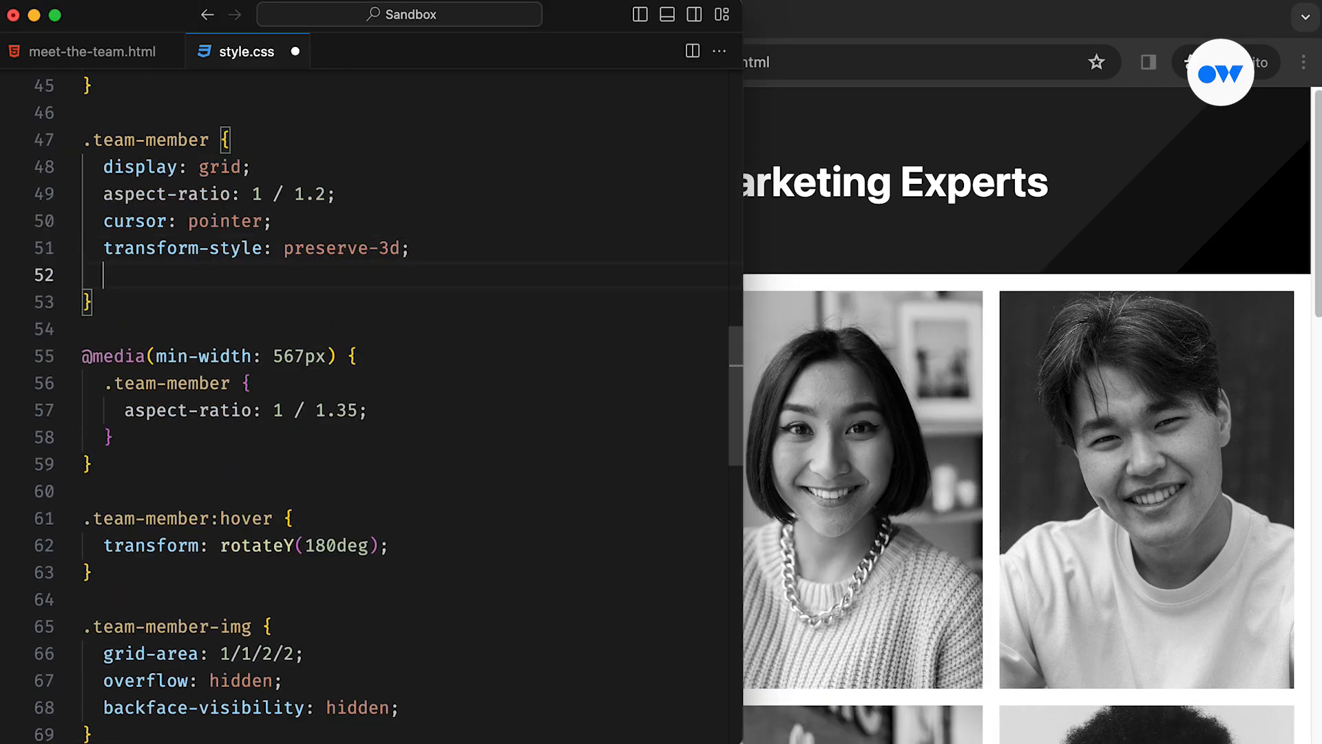
# Add transition: all 0.8s ease-in-out with a 0.8s delay to .team-member, and 0s delay on hover.
pyautogui.write('transition: all 0.8s ease-in;')
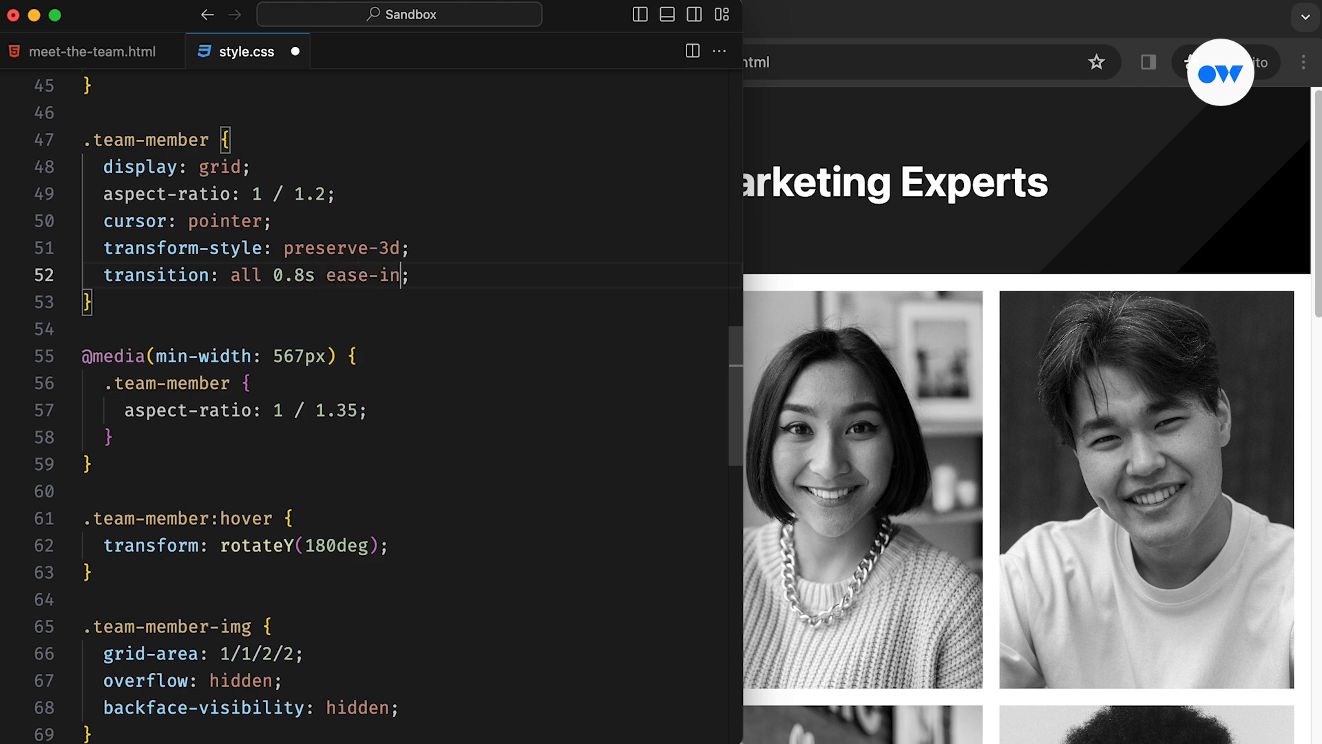
pyautogui.write('-out')
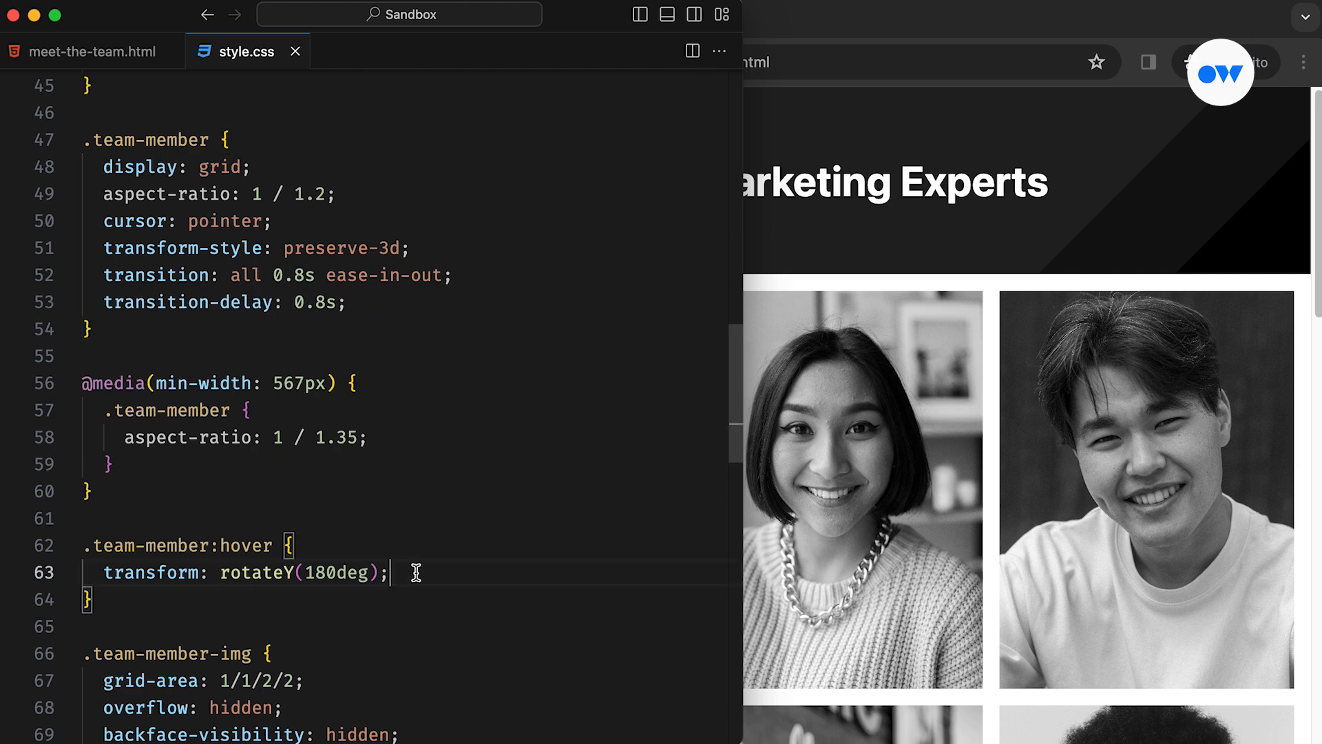
pyautogui.write('transition-delay: 0.8s;')
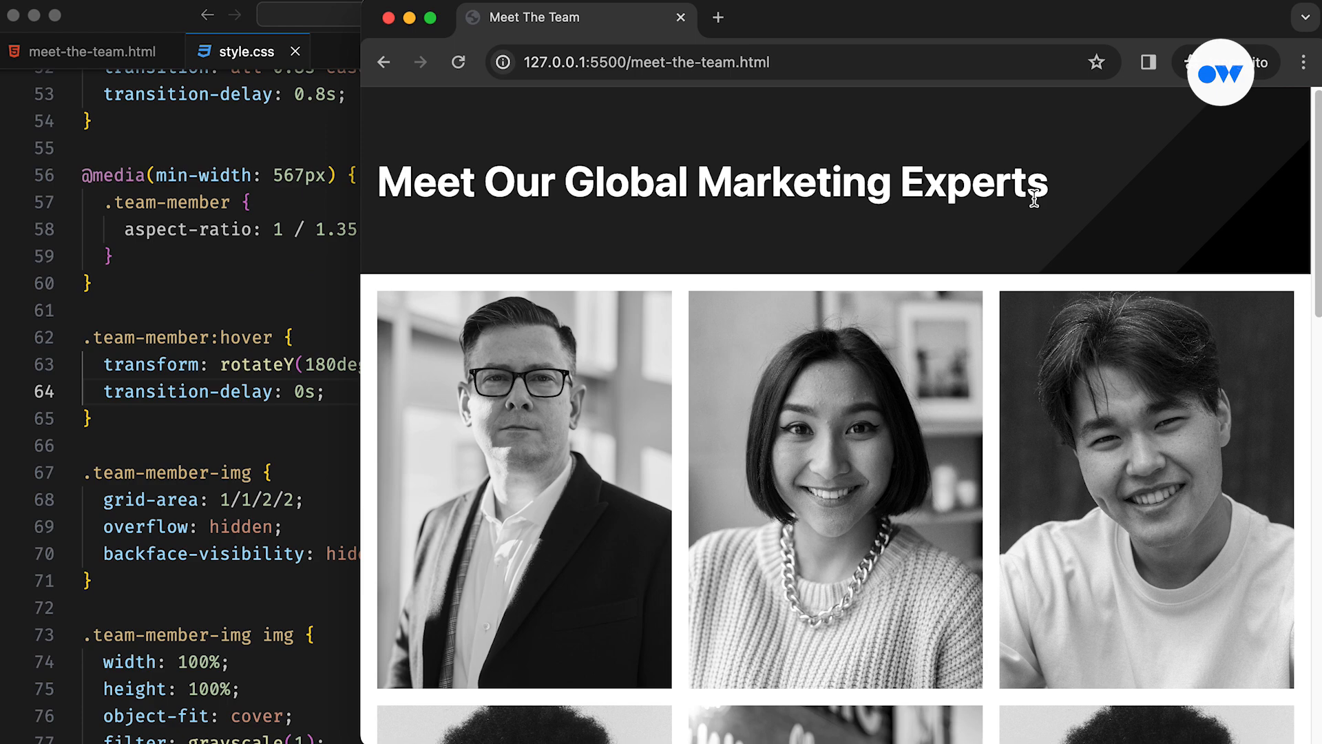
pyautogui.moveTo(834, 460)
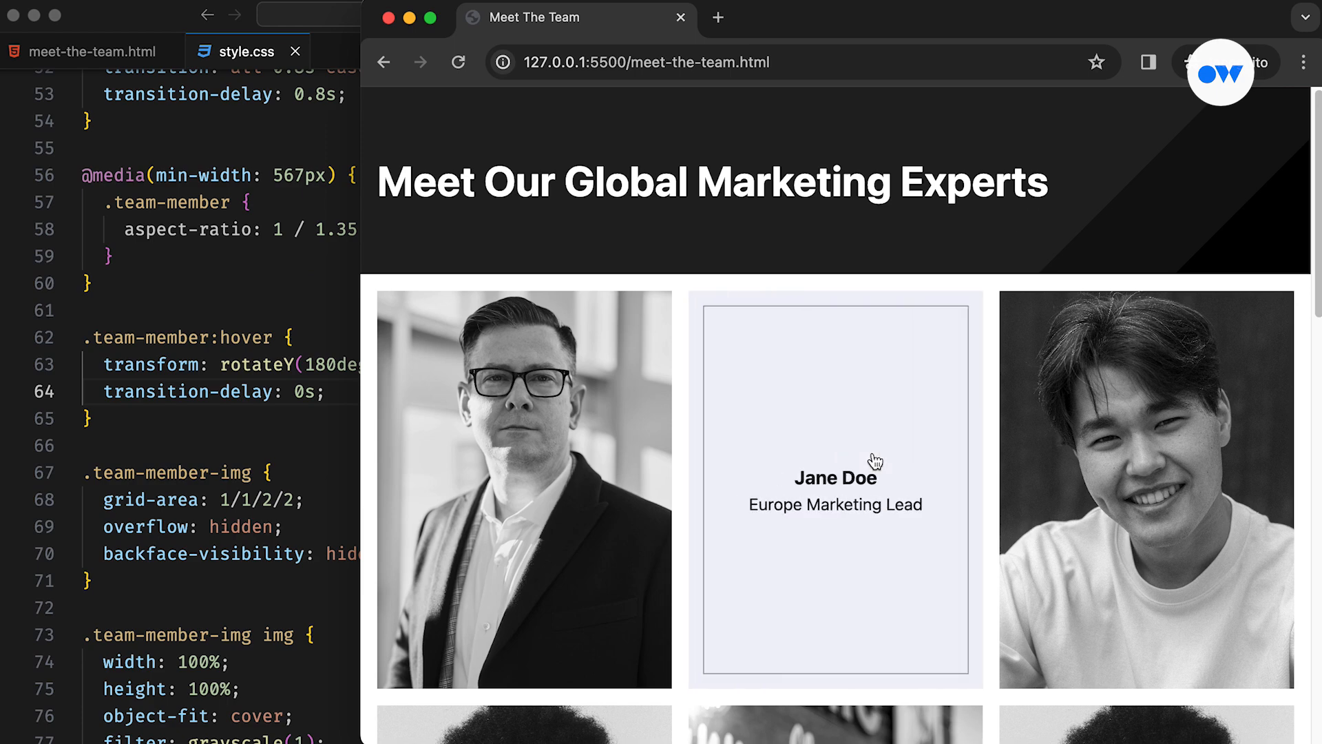
pyautogui.moveTo(863, 239)
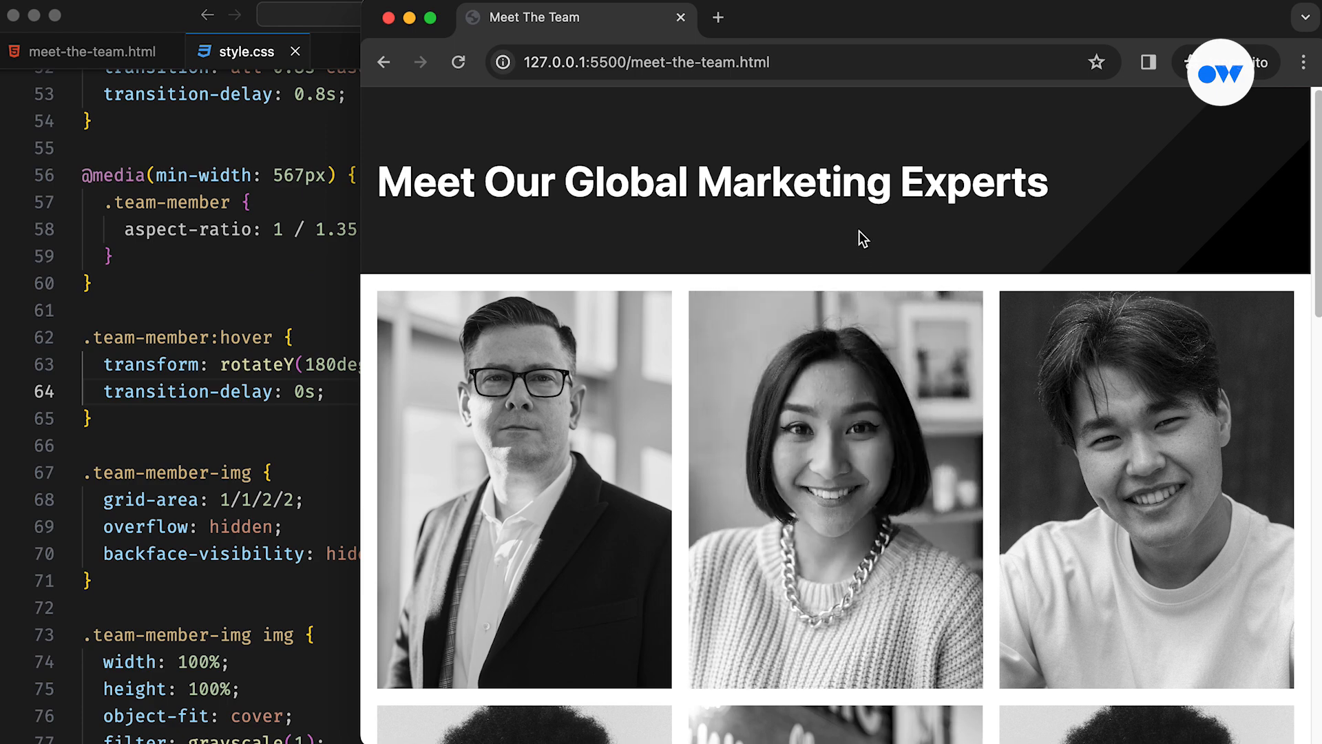
pyautogui.moveTo(1147, 489)
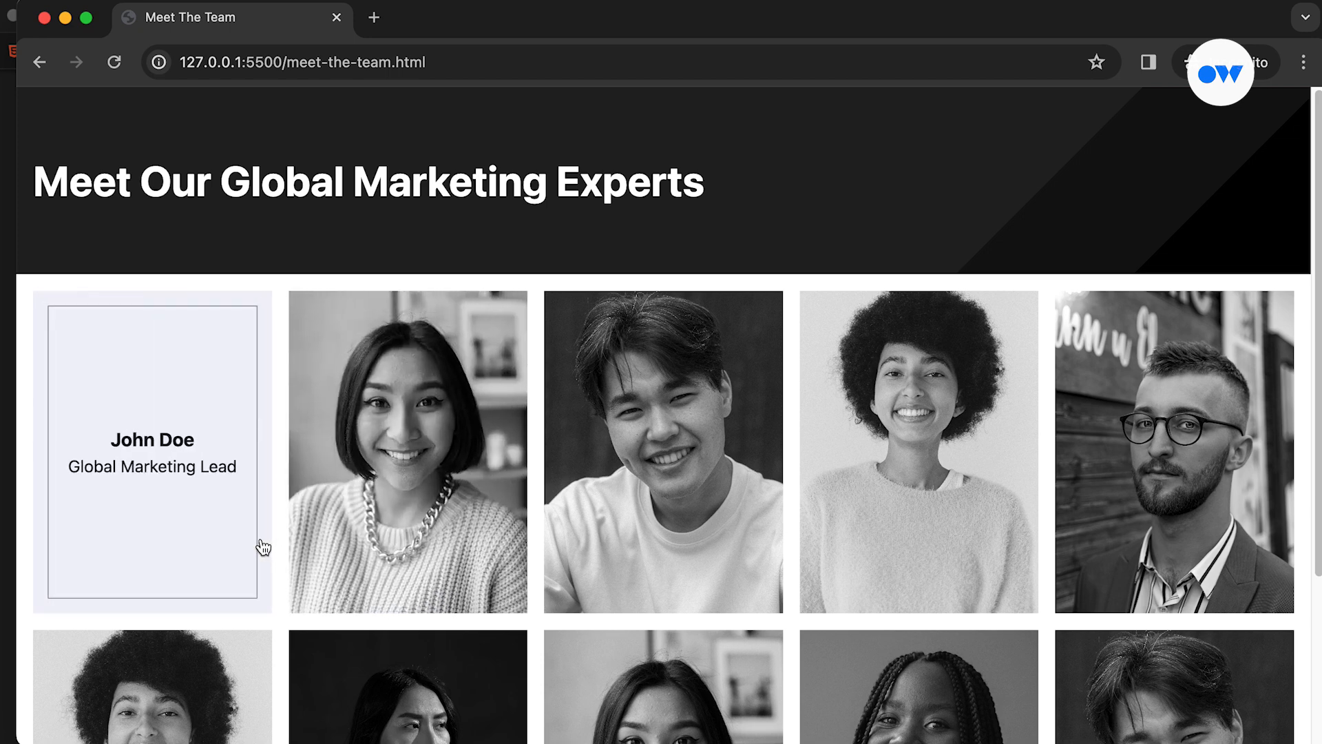
pyautogui.moveTo(793, 140)
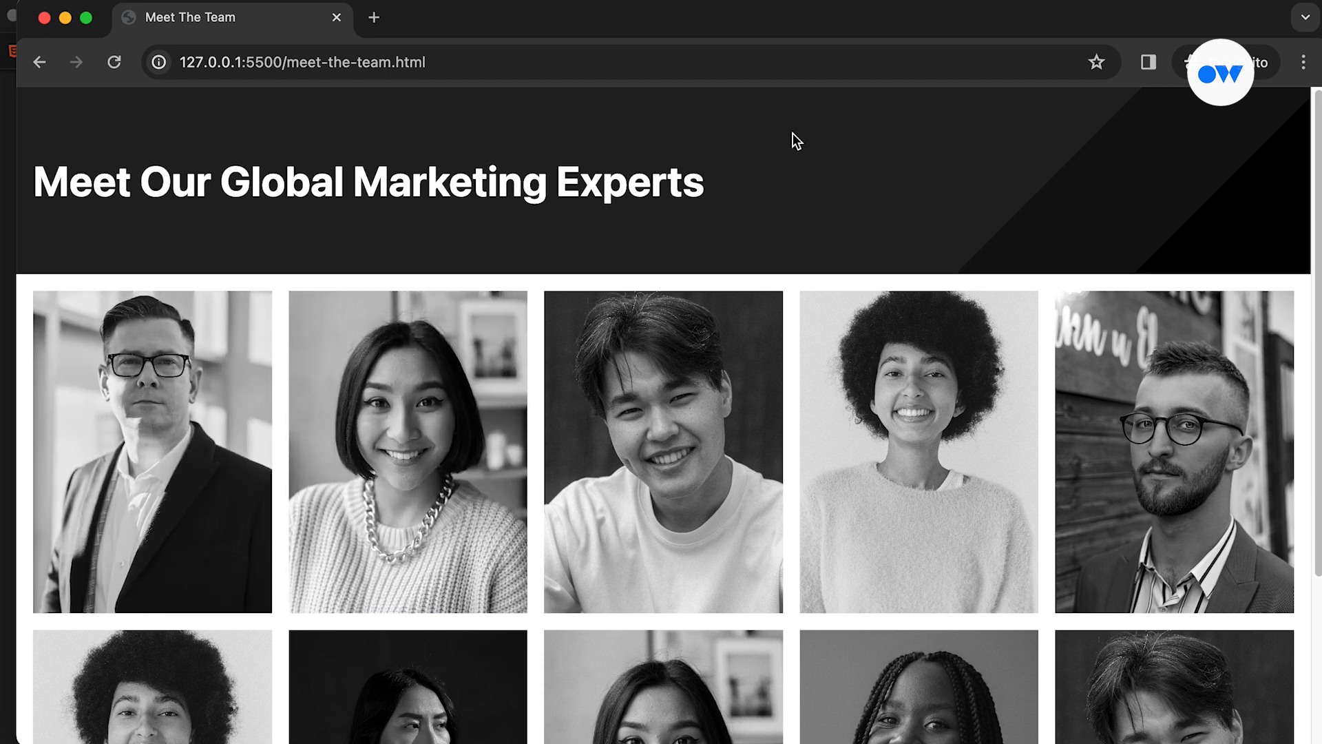
# Scroll down and back up the full-width five-column grayscale team page in Chrome.
pyautogui.scroll(-3)
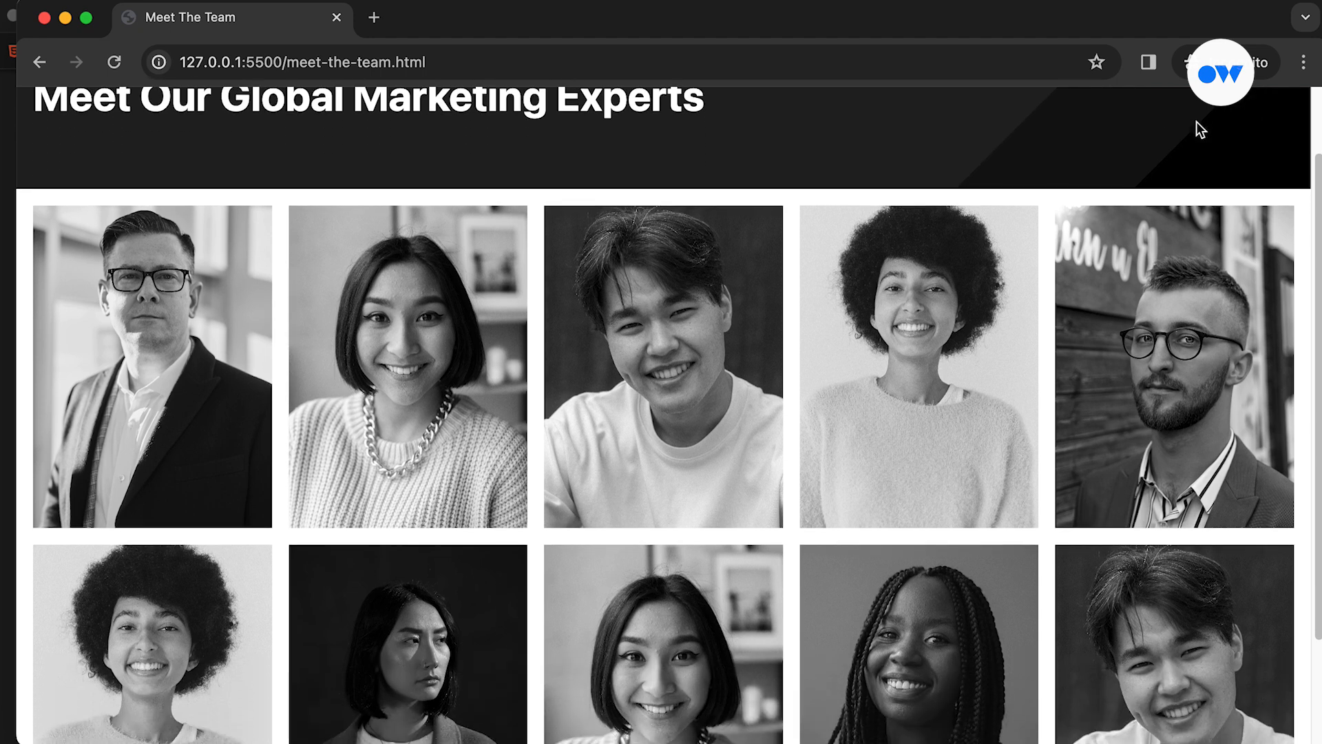
pyautogui.scroll(-3)
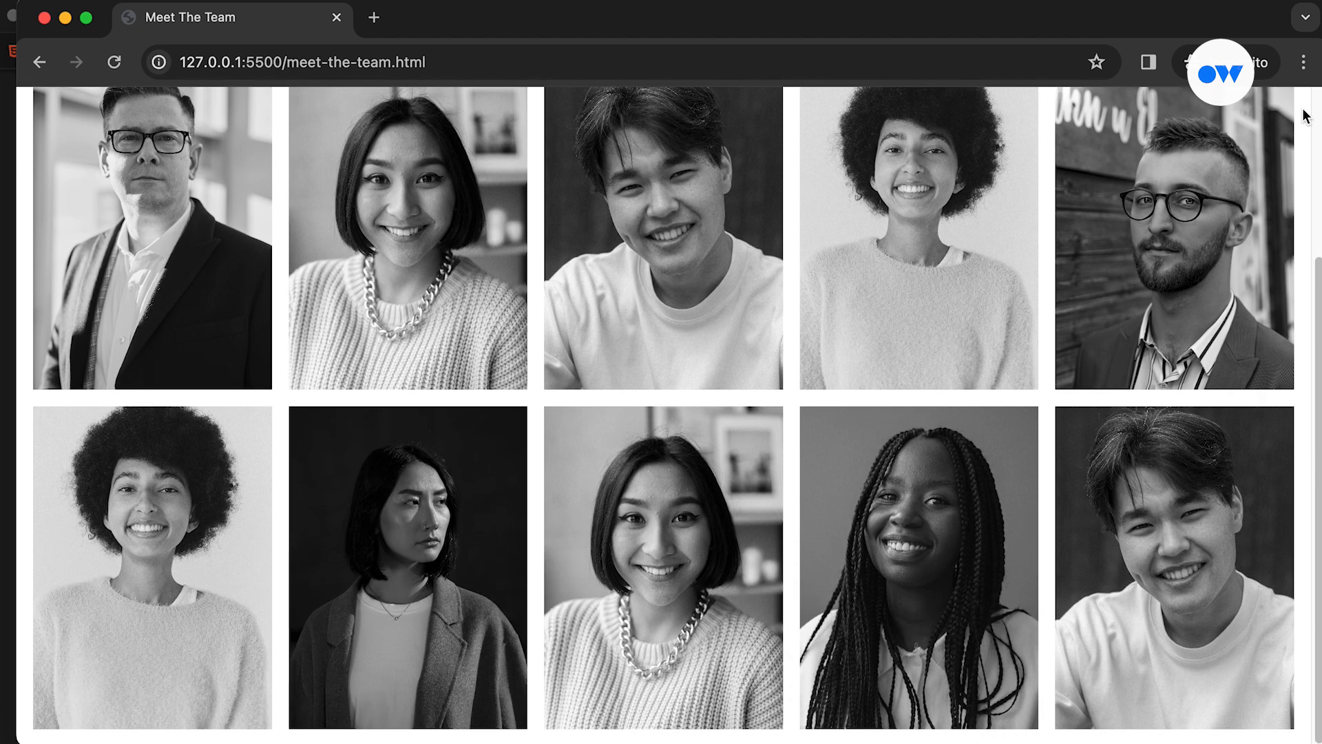
pyautogui.scroll(3)
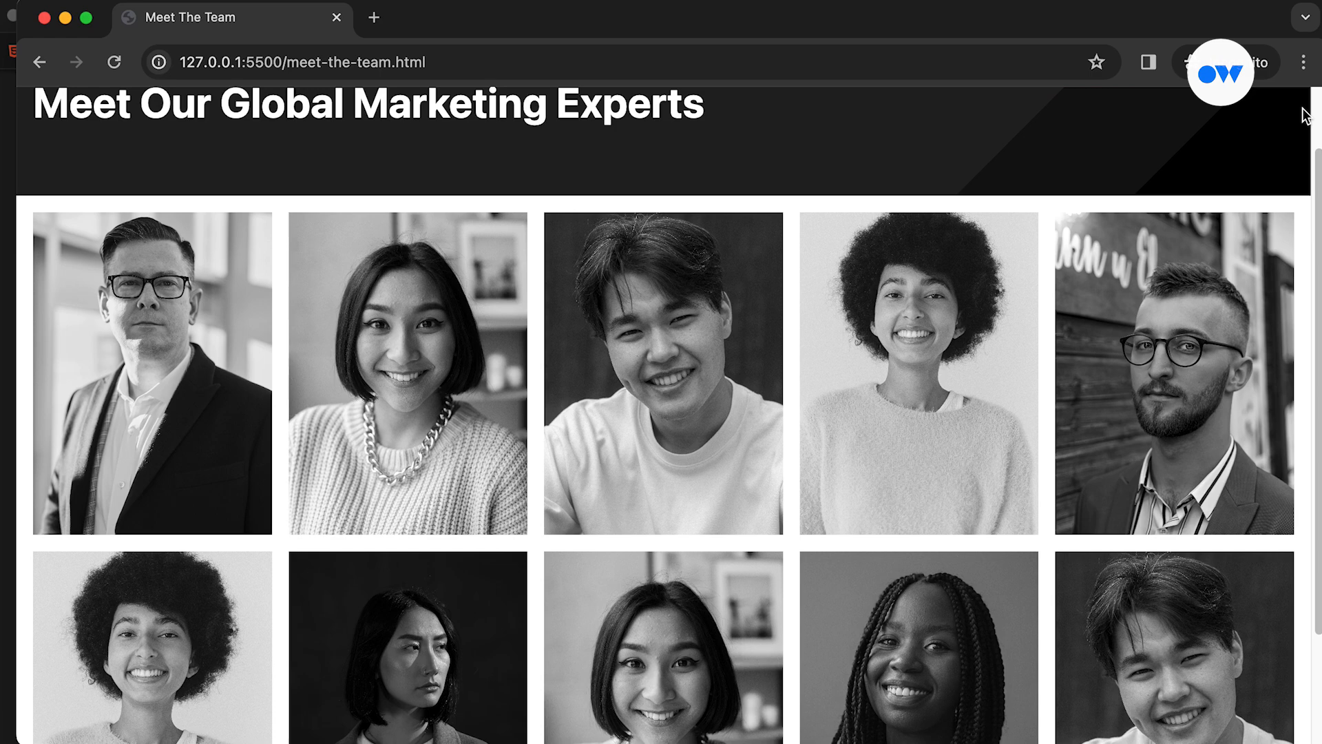
pyautogui.scroll(3)
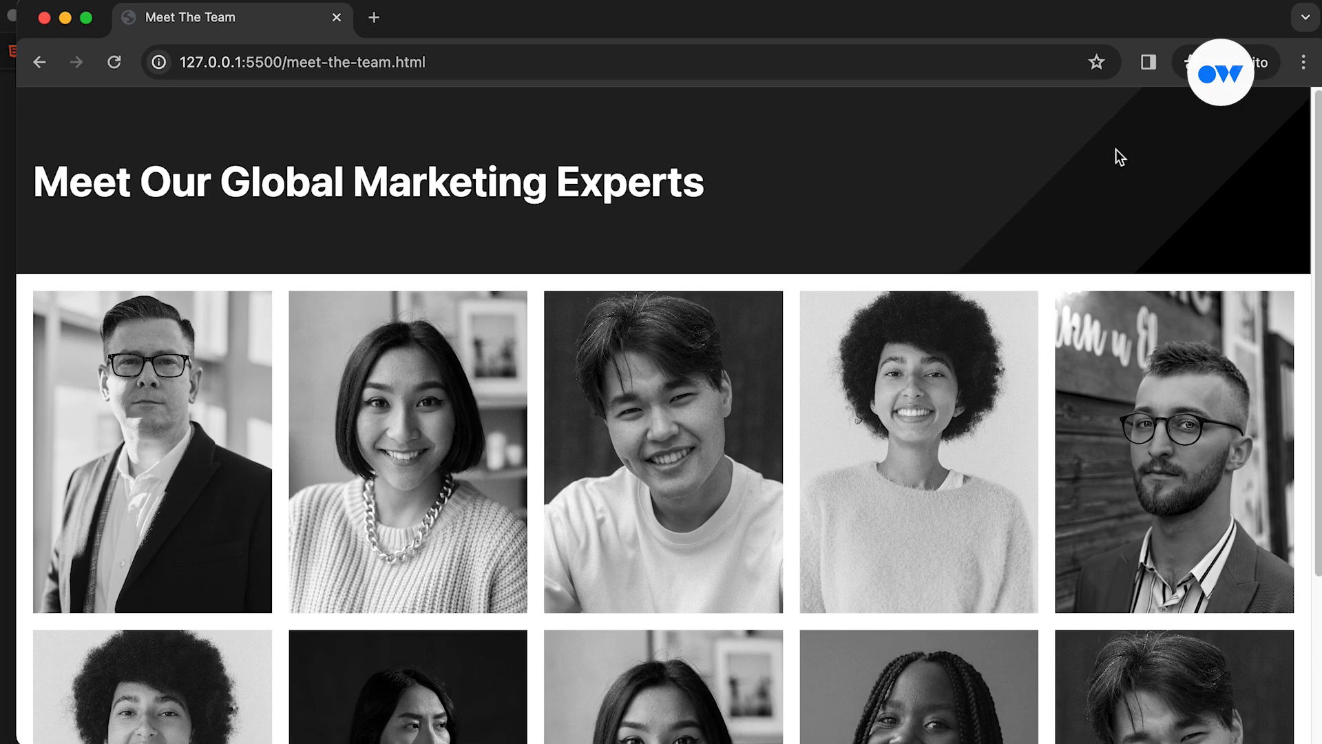